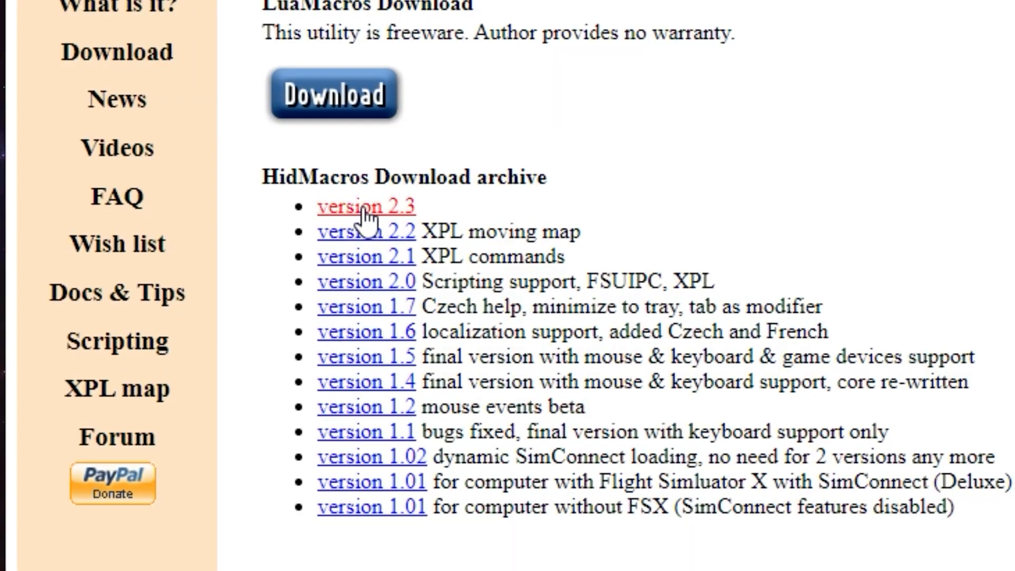
Step: Download the HidMacros version 2.3 ZIP from the download archive list
click(366, 208)
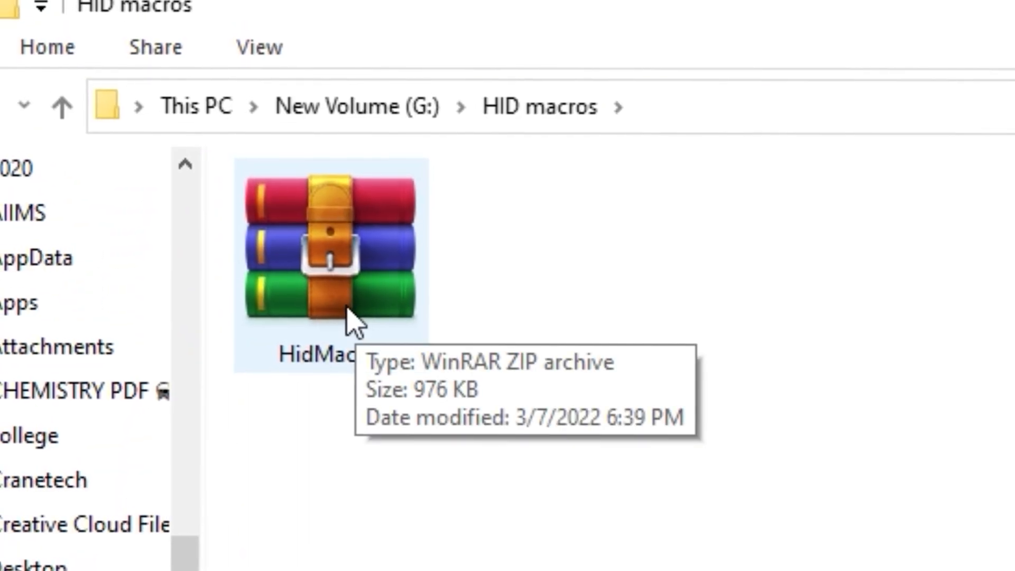
Step: Extract the downloaded ZIP into a HidMacros folder and open it
right_click(327, 259)
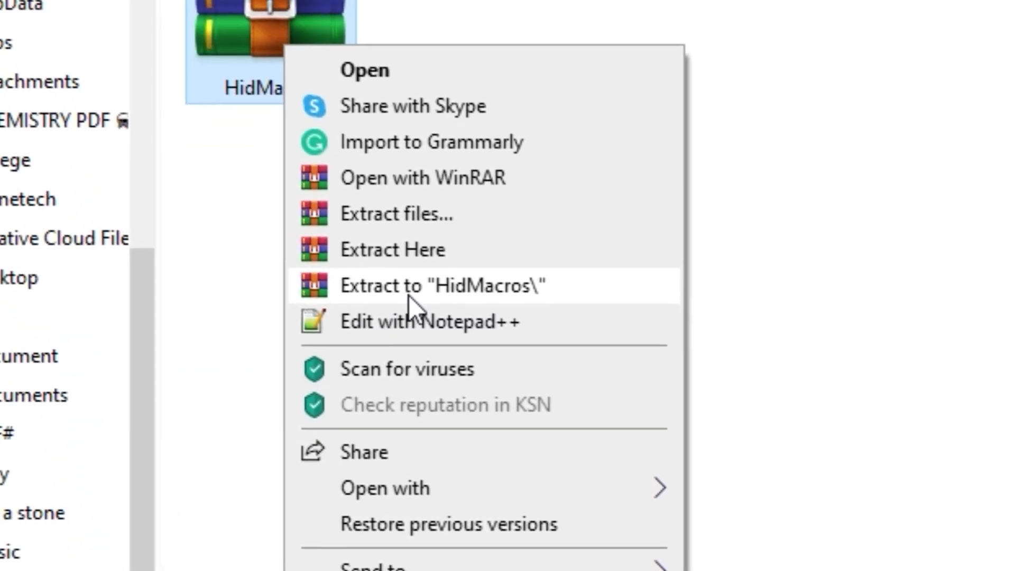
click(442, 285)
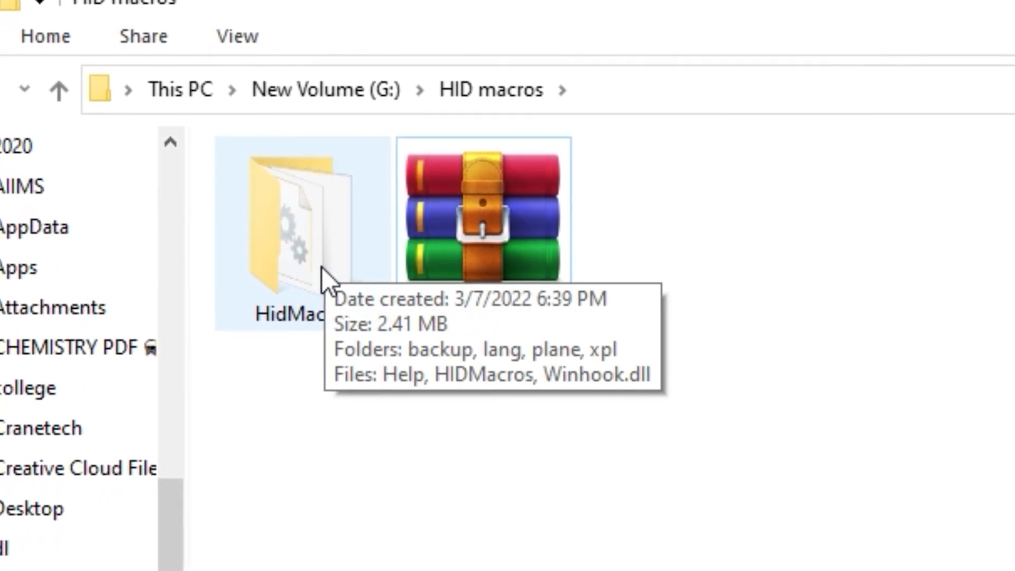
double_click(292, 227)
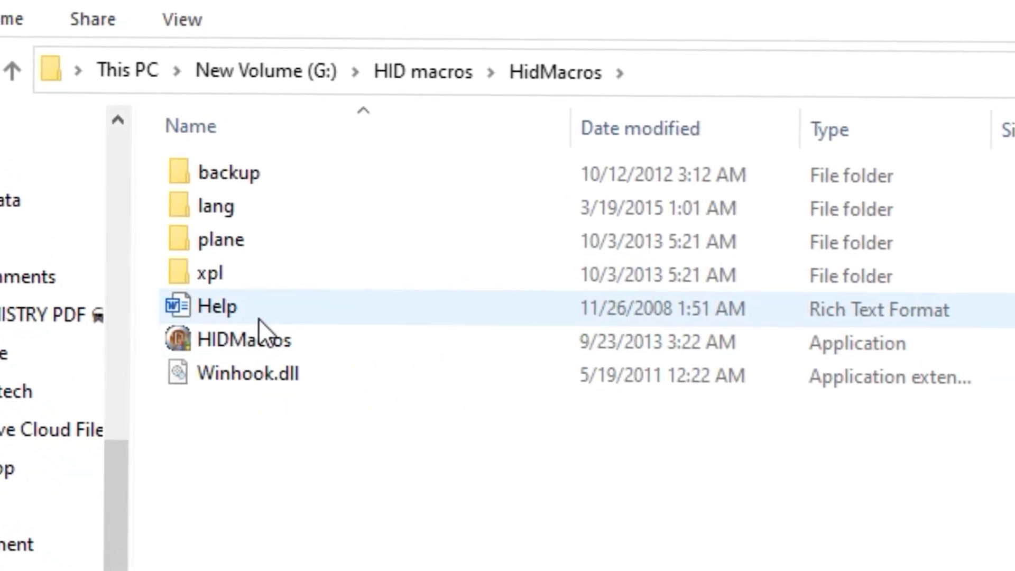
Step: Run HIDMacros as administrator, add a desktop shortcut, and launch it from there
click(243, 340)
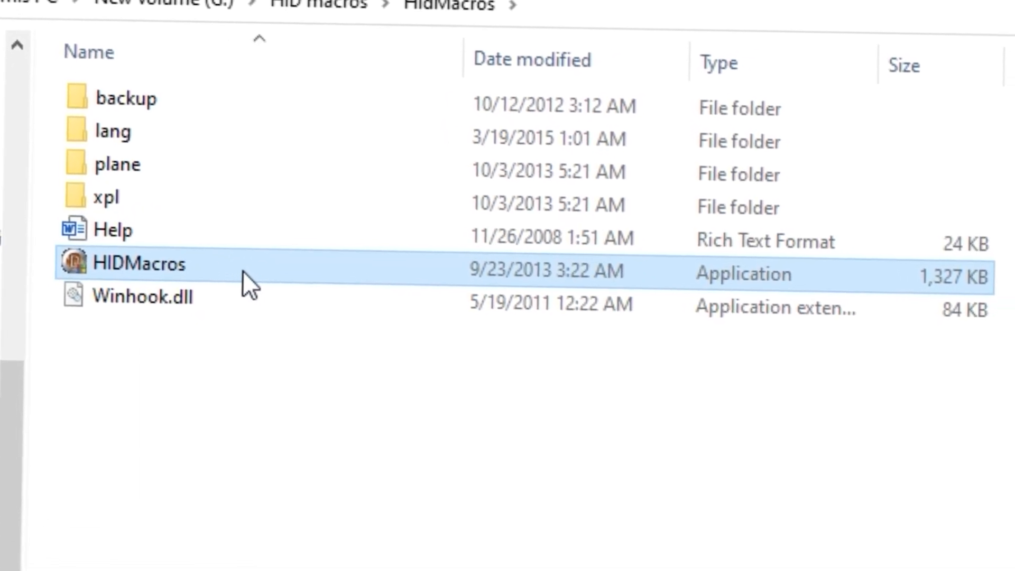
right_click(130, 263)
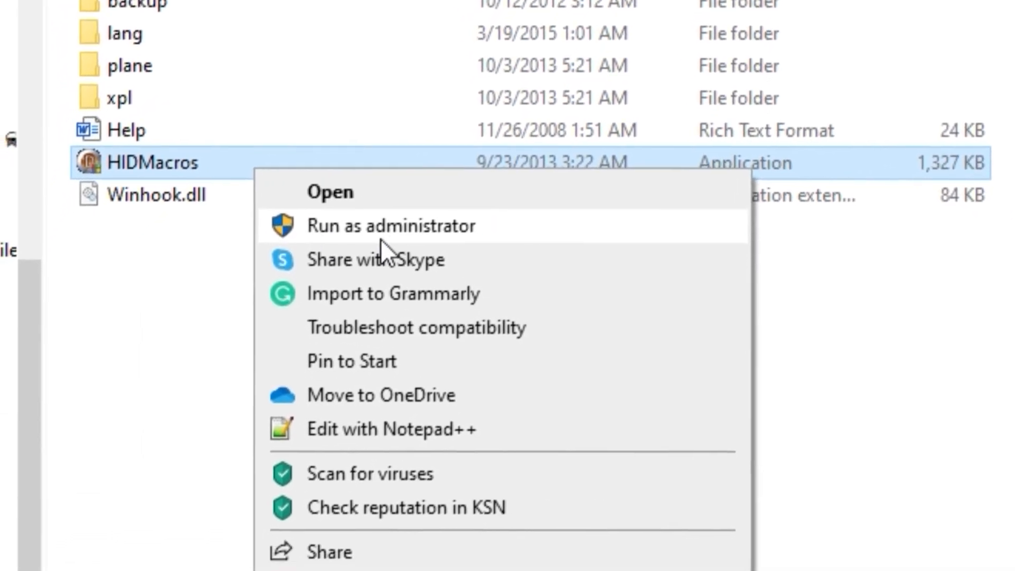
click(392, 226)
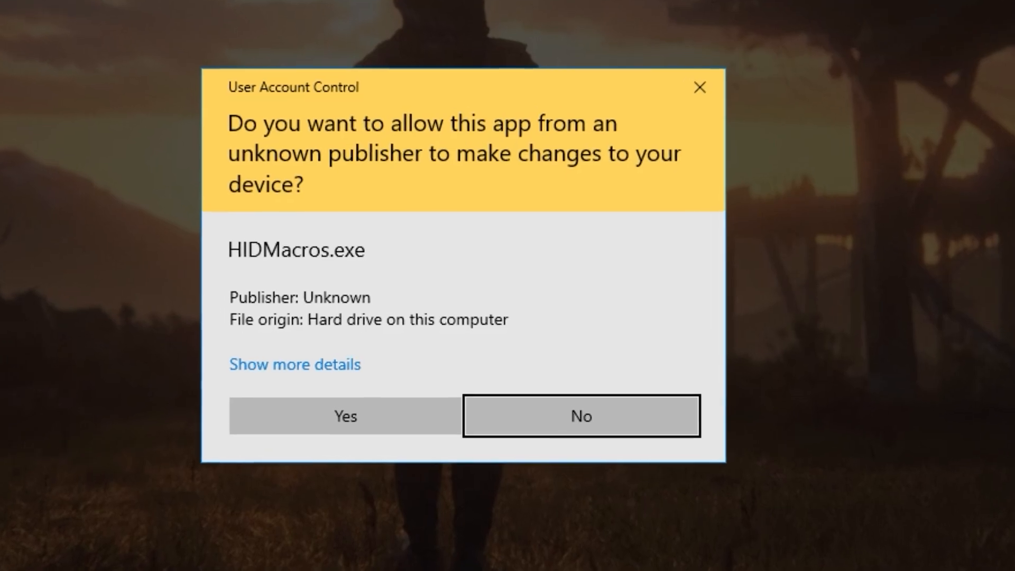
click(344, 415)
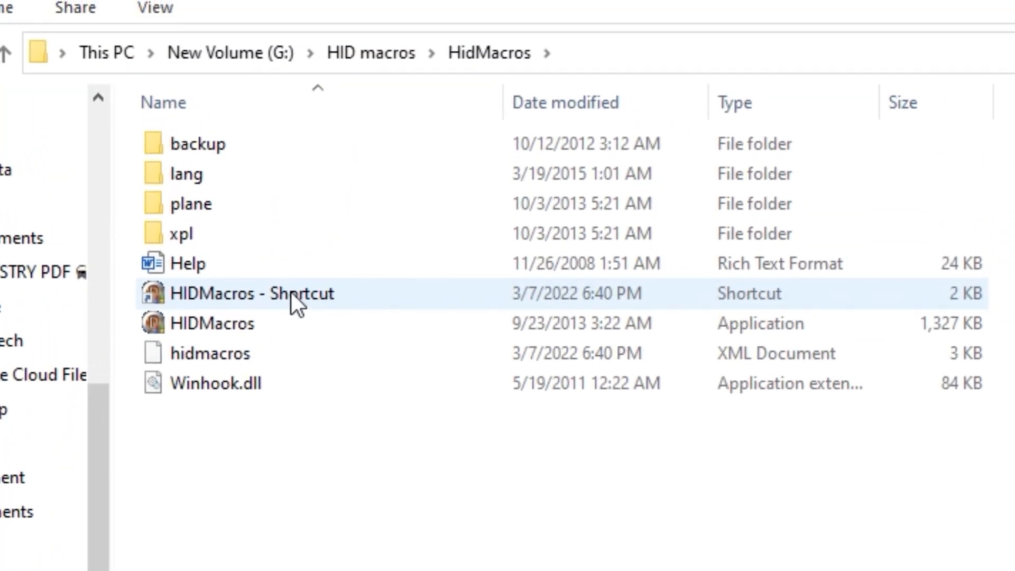
right_click(251, 293)
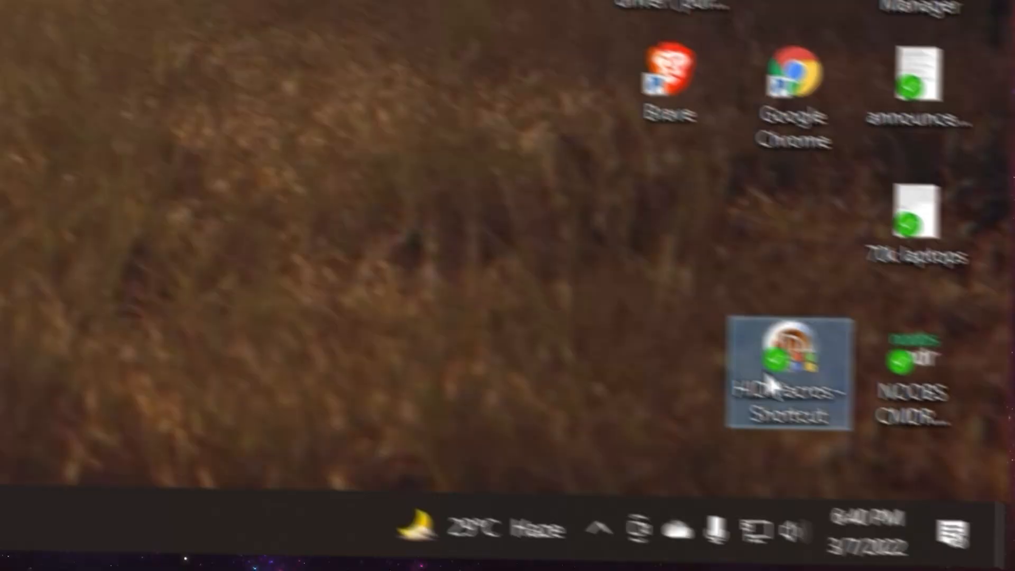
double_click(790, 372)
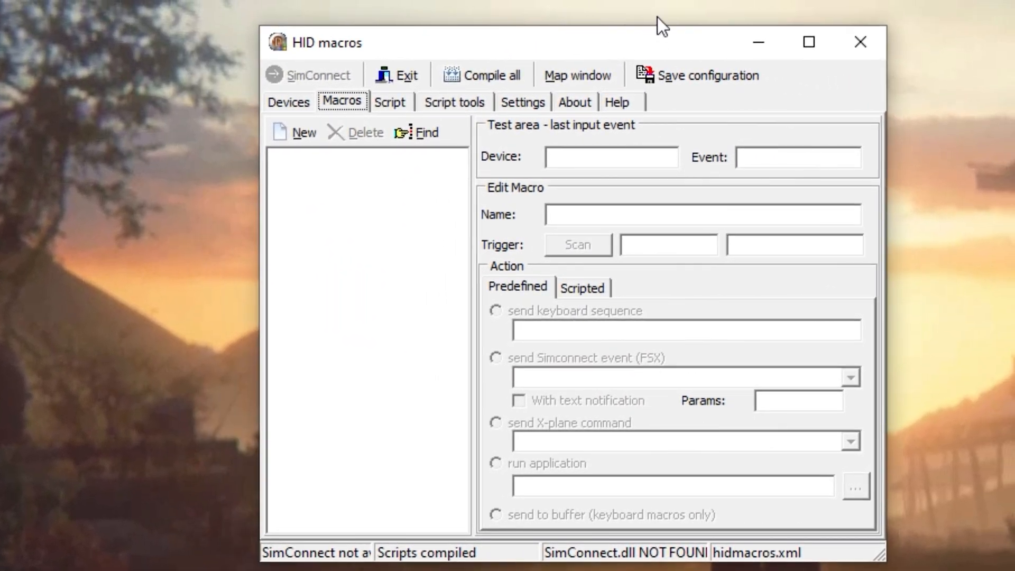
mouse_move(695, 226)
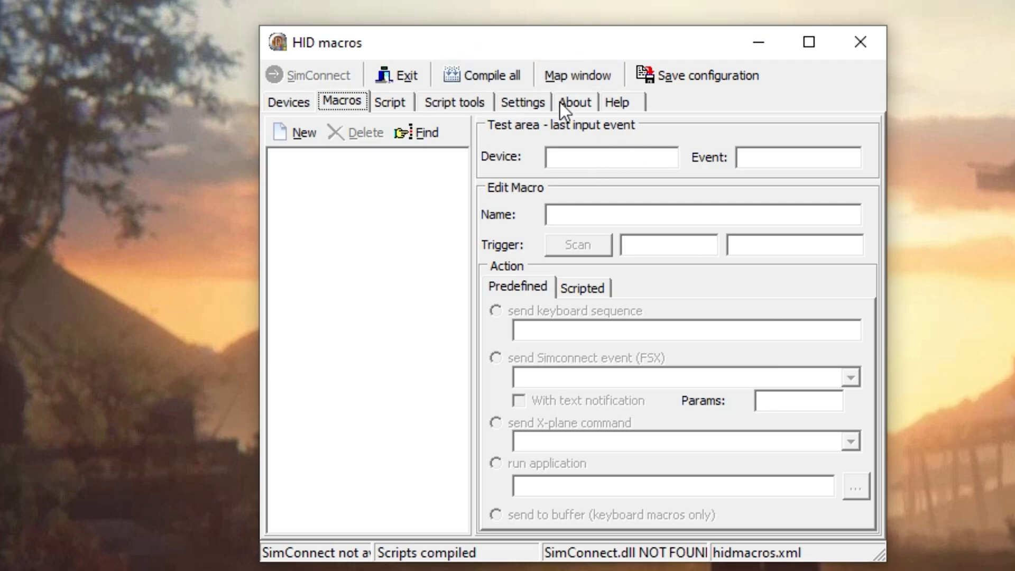
Step: In Settings, enable 'Minimize to tray' and change buffer reset from 2000 to 0 ms
click(523, 101)
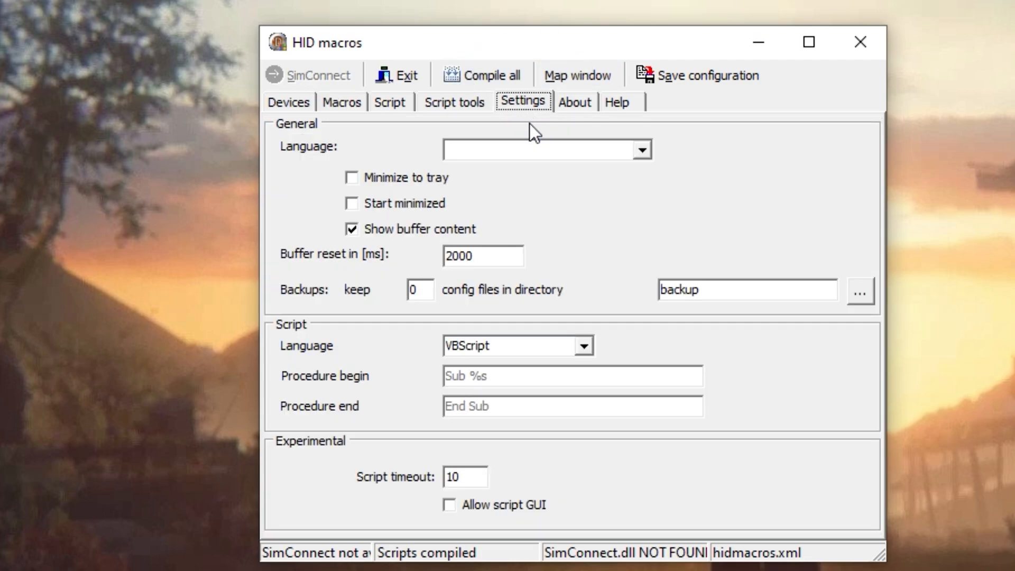
click(352, 178)
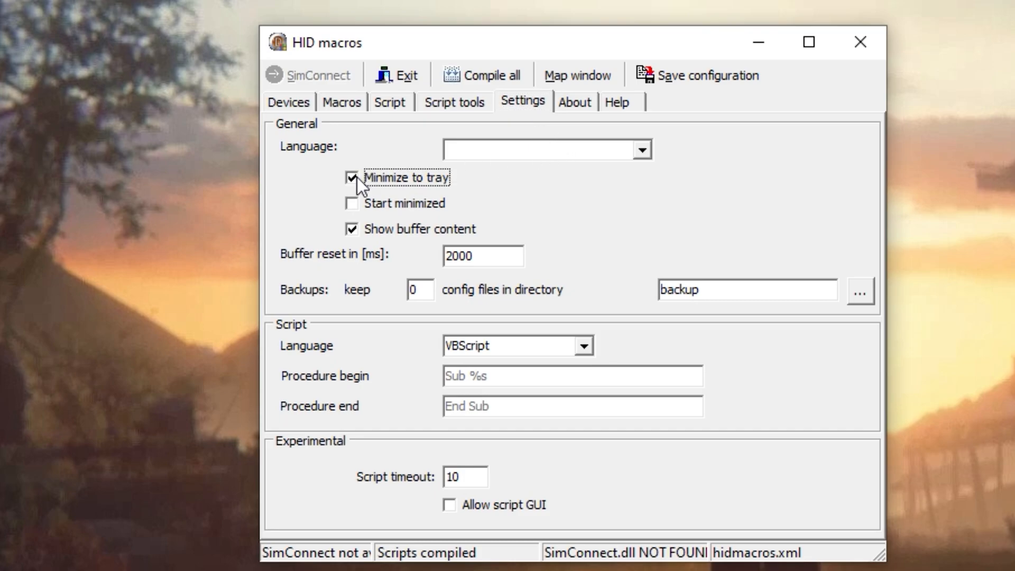
triple_click(482, 256)
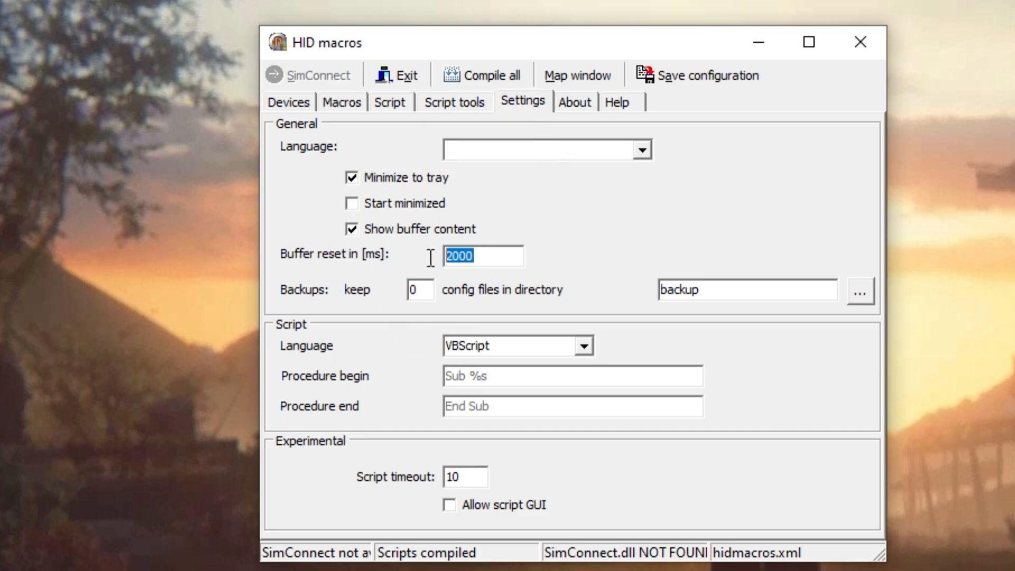
text(0)
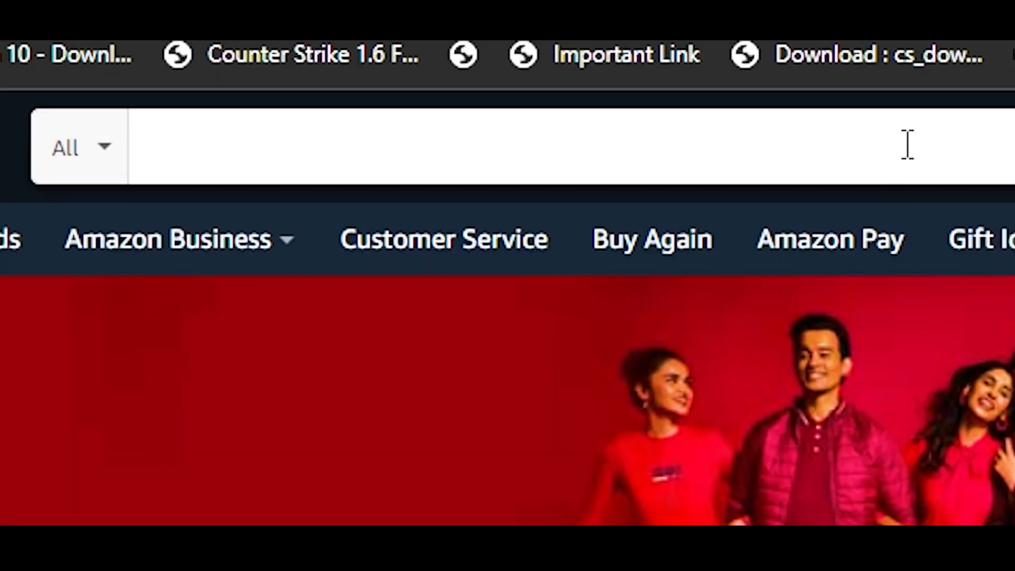
Step: Search Amazon for 'keyboard', then for 'mini mechanical' keyboards
text(keyboard)
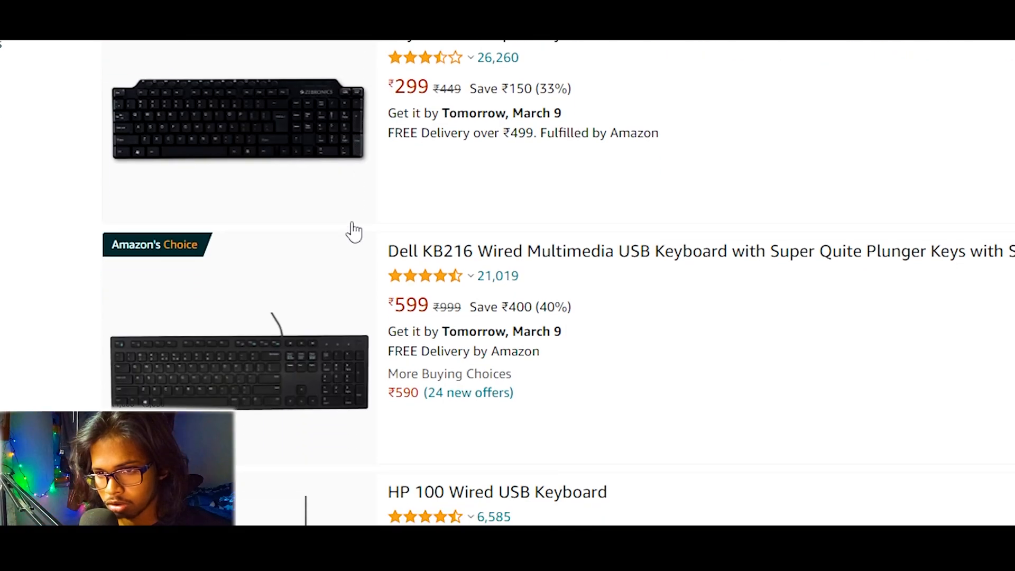
text(mini mechanical)
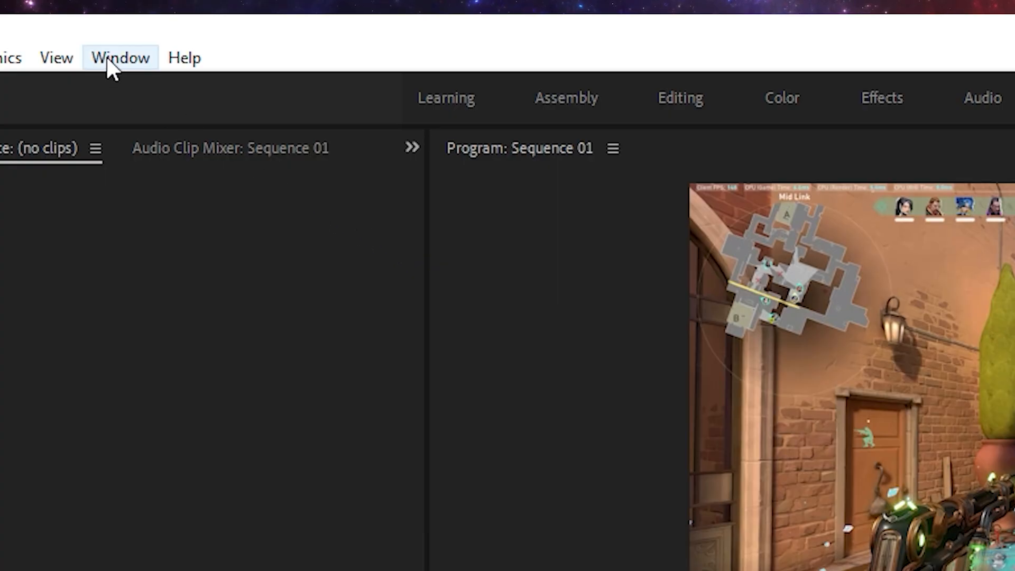
Step: Review Window > Workspaces, including Save Changes and Reset to Saved Layout
click(119, 57)
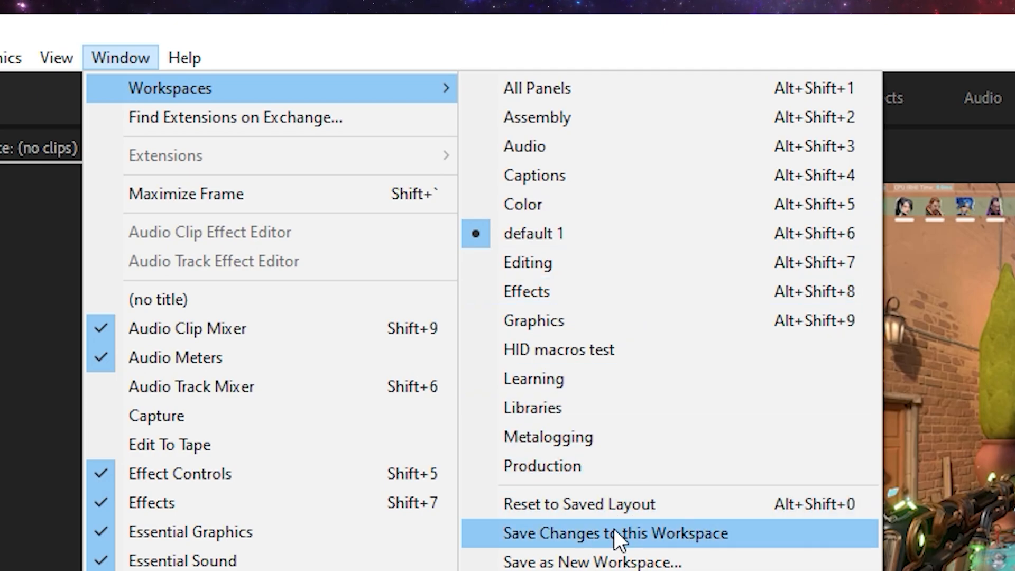
mouse_move(654, 504)
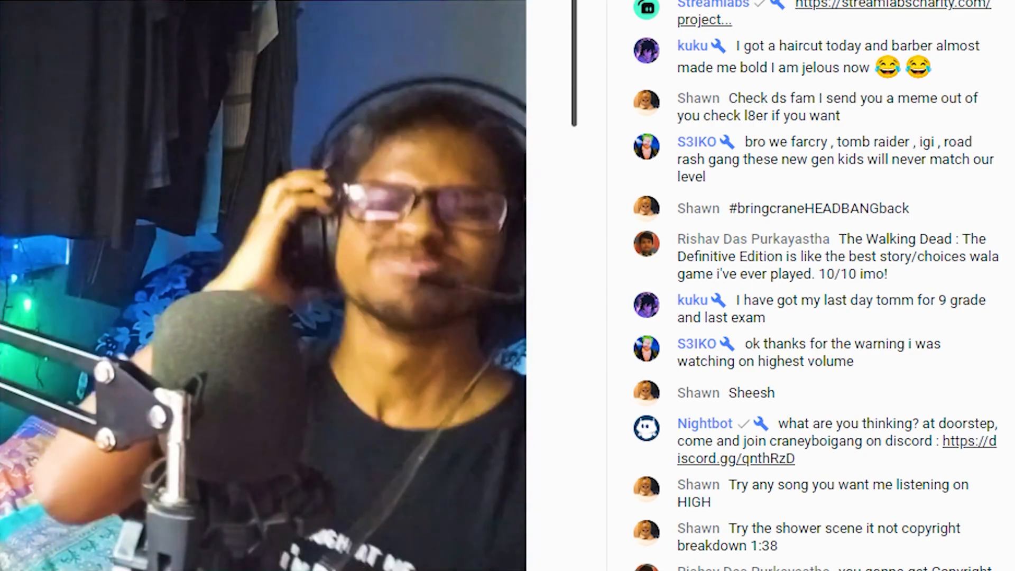
scroll(down, 3)
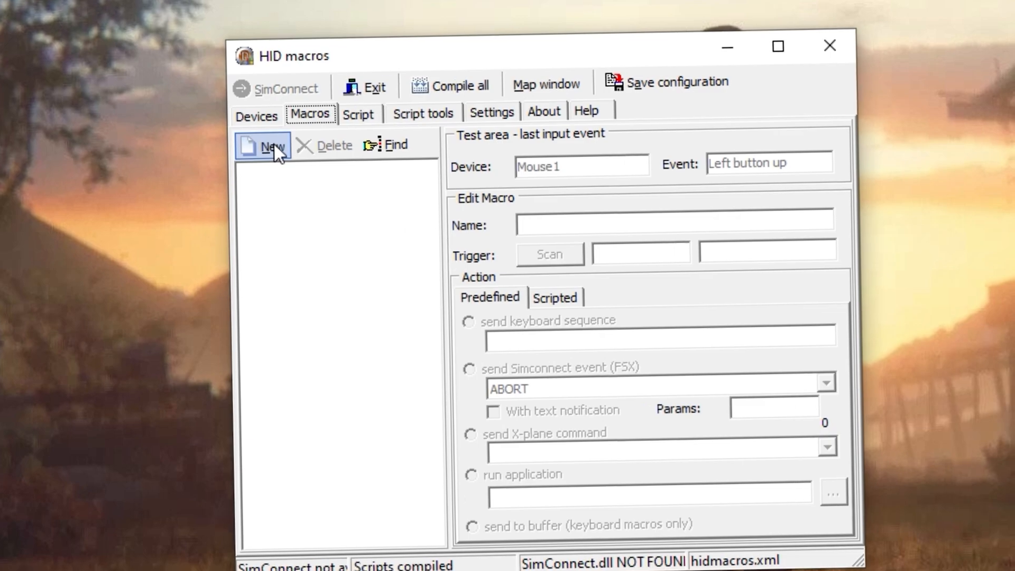
Step: Create the 'Pr saved layout' macro with a scanned trigger key sending %+0, and test it
click(272, 146)
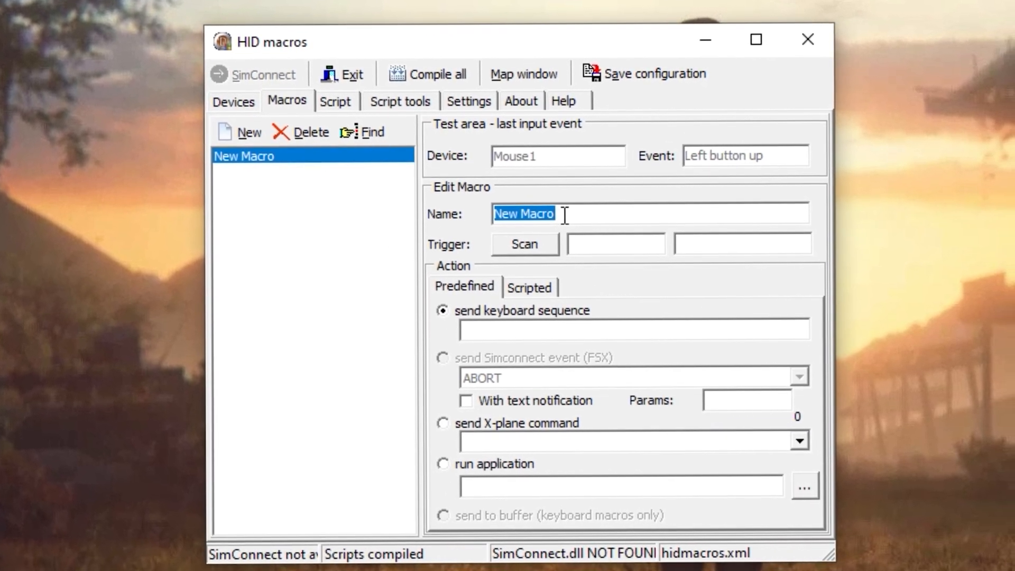
text(Pr sav)
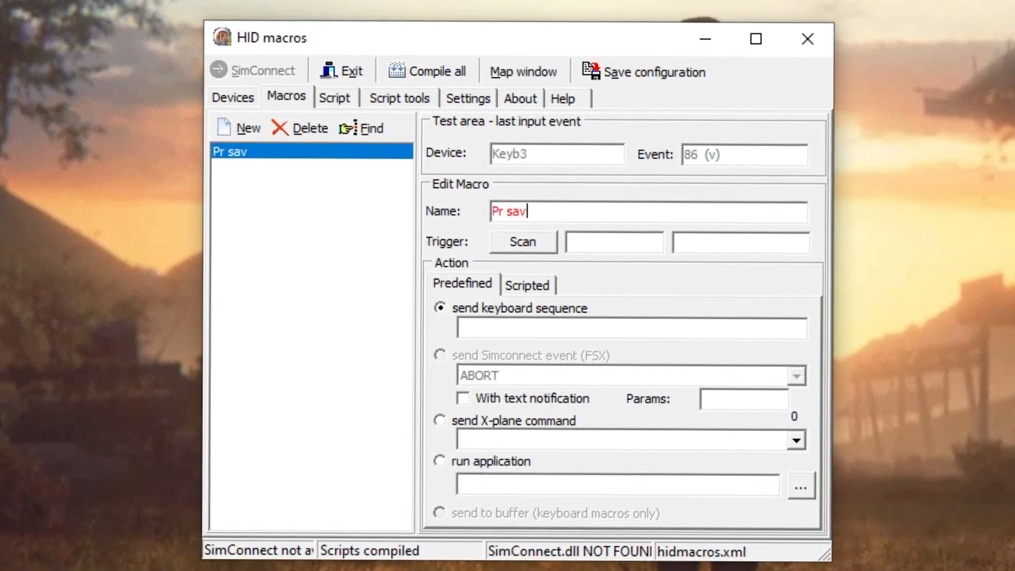
click(523, 241)
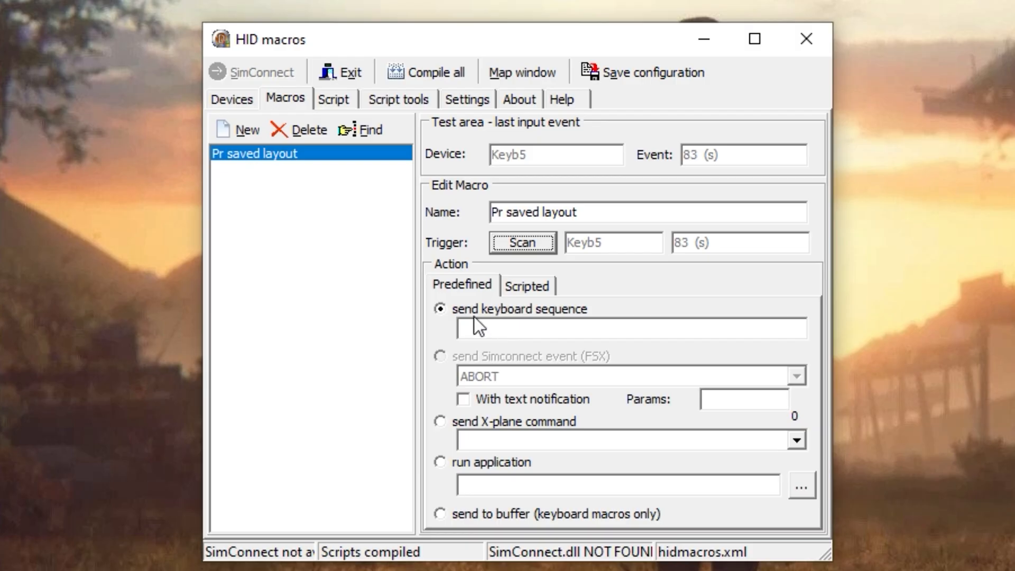
mouse_move(454, 424)
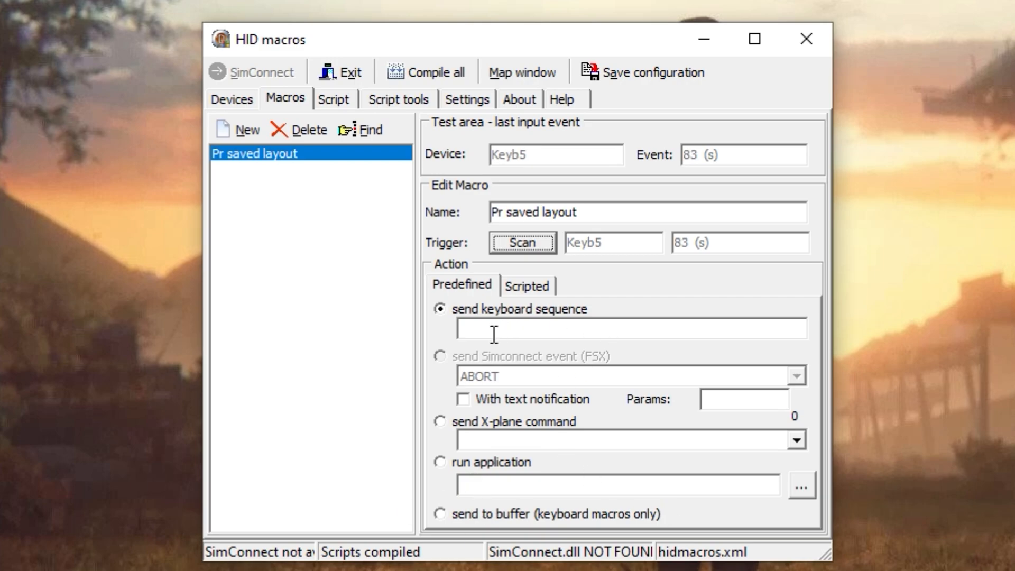
click(340, 55)
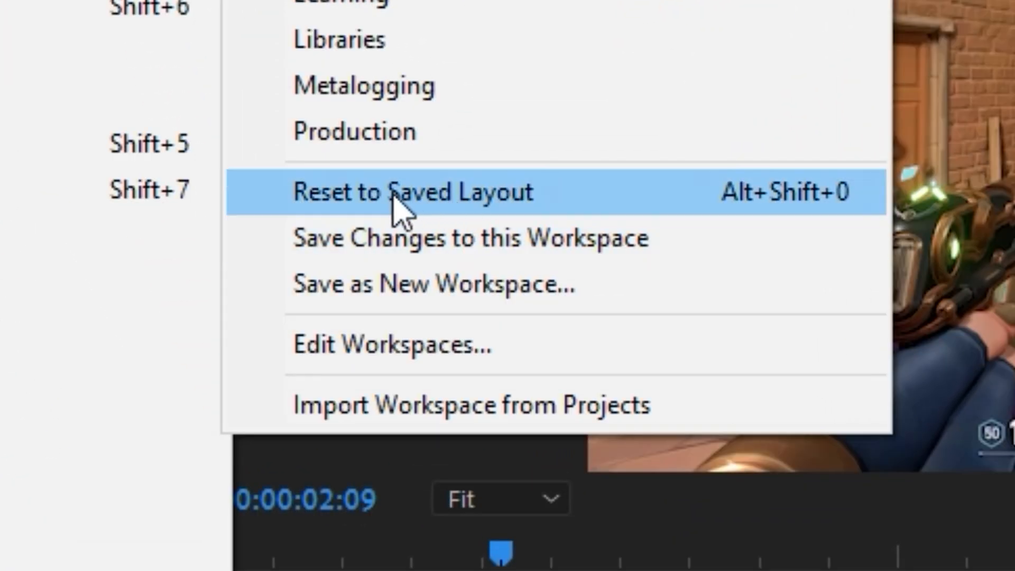
mouse_move(360, 223)
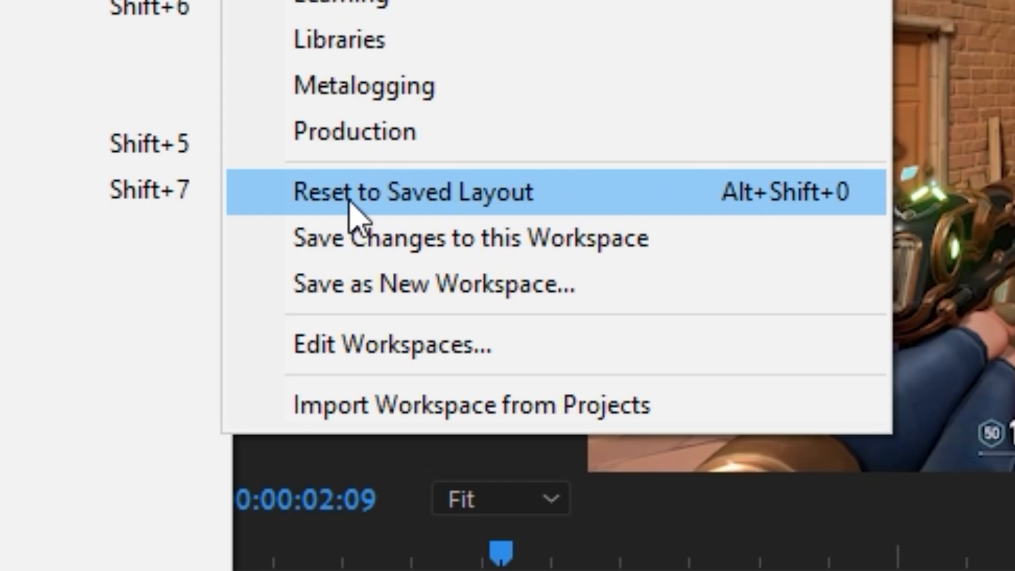
mouse_move(812, 220)
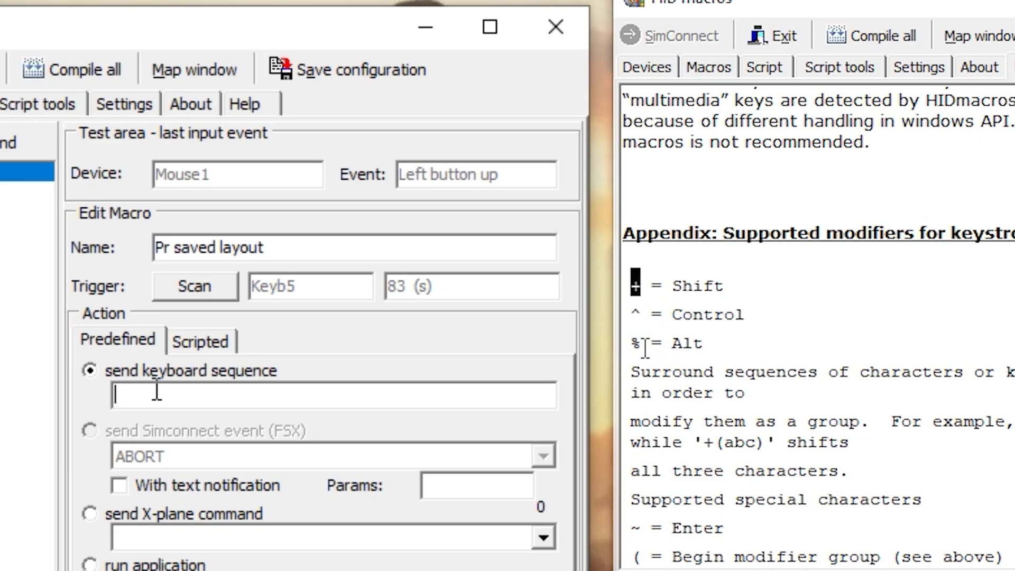
text(%+0)
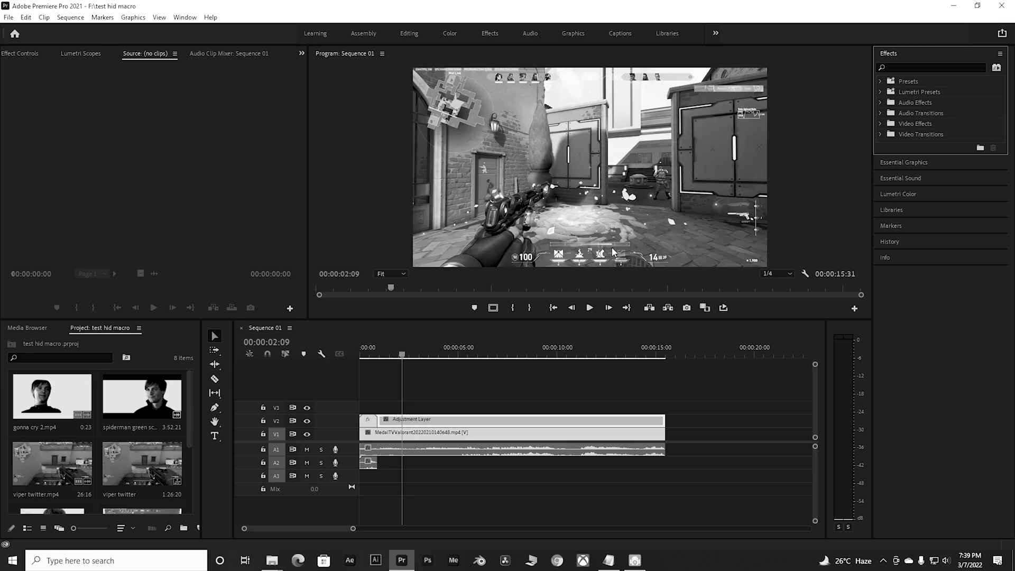
key(ctrl+z)
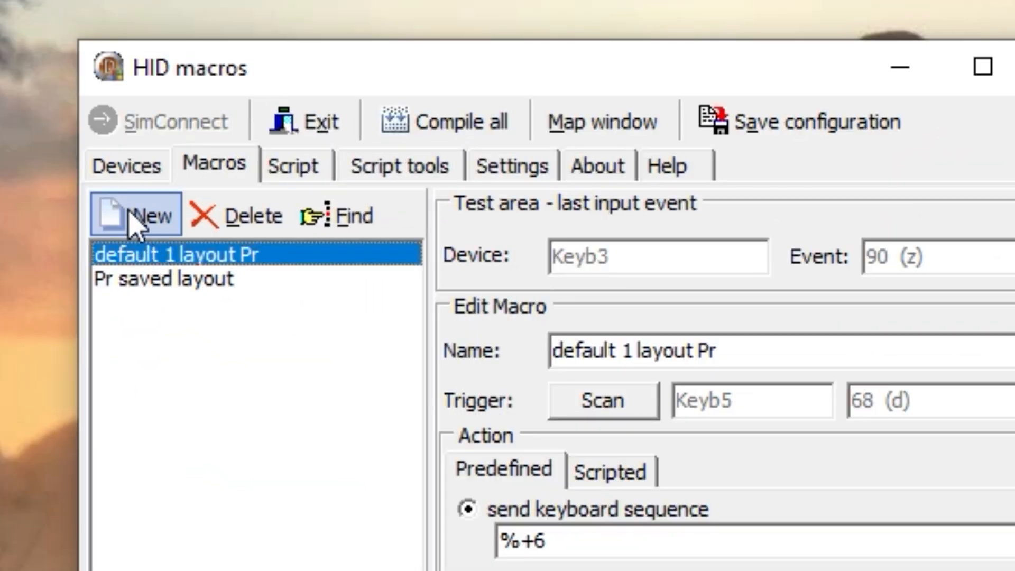
Step: Add the 'green screen folder' macro with a scanned trigger that opens the pasted folder path
click(136, 214)
text(green screen folder)
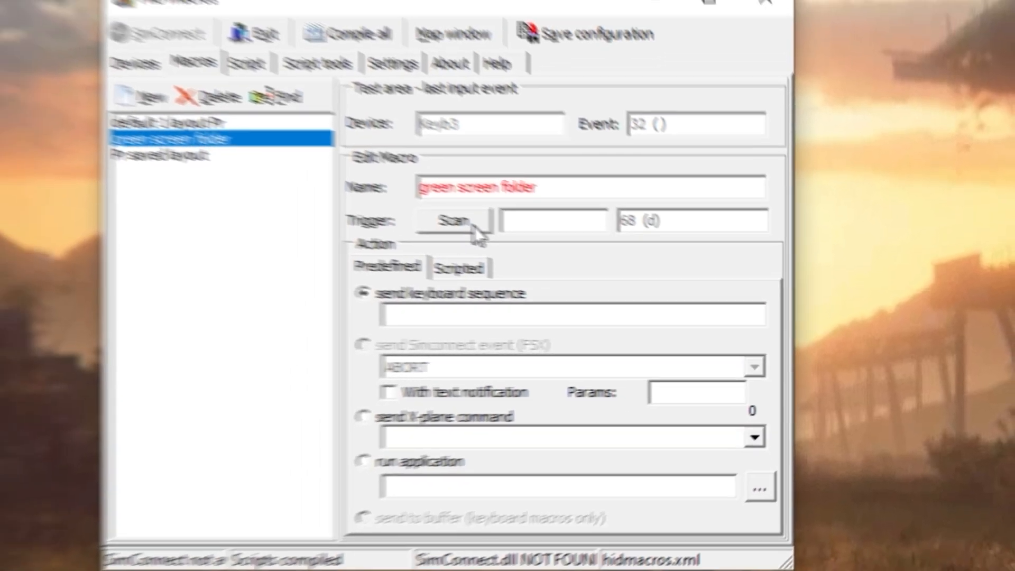
click(455, 220)
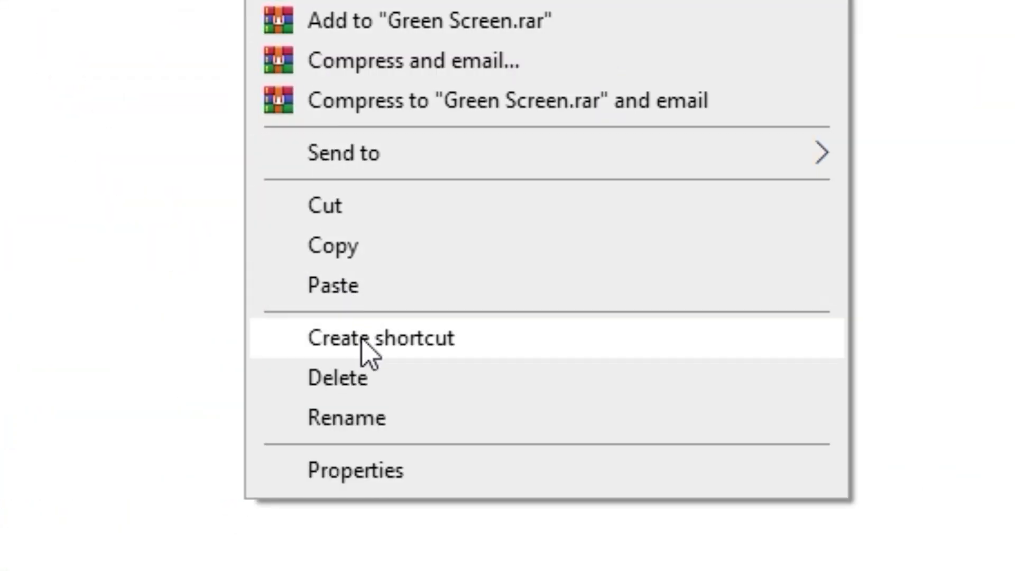
click(355, 471)
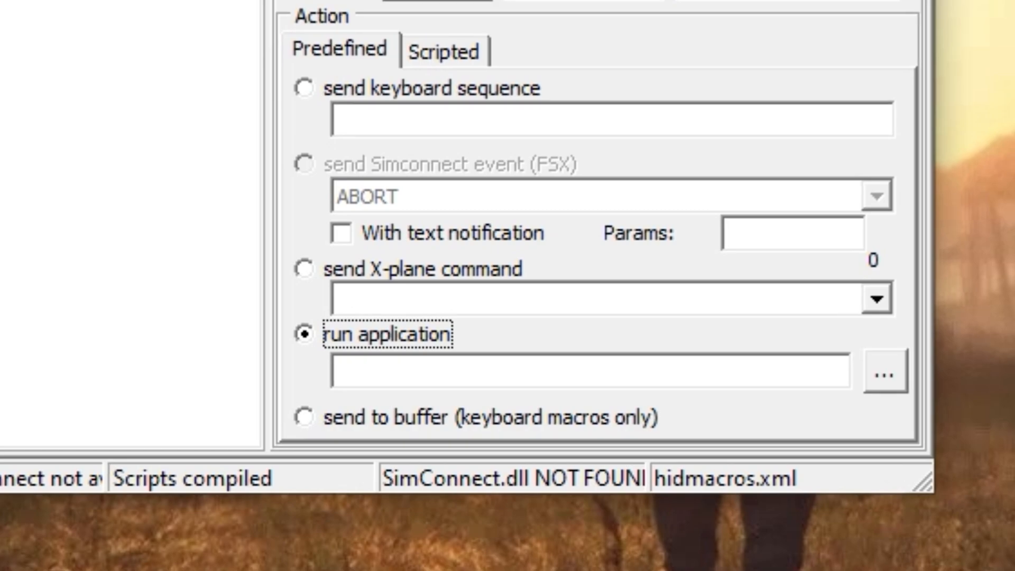
click(583, 371)
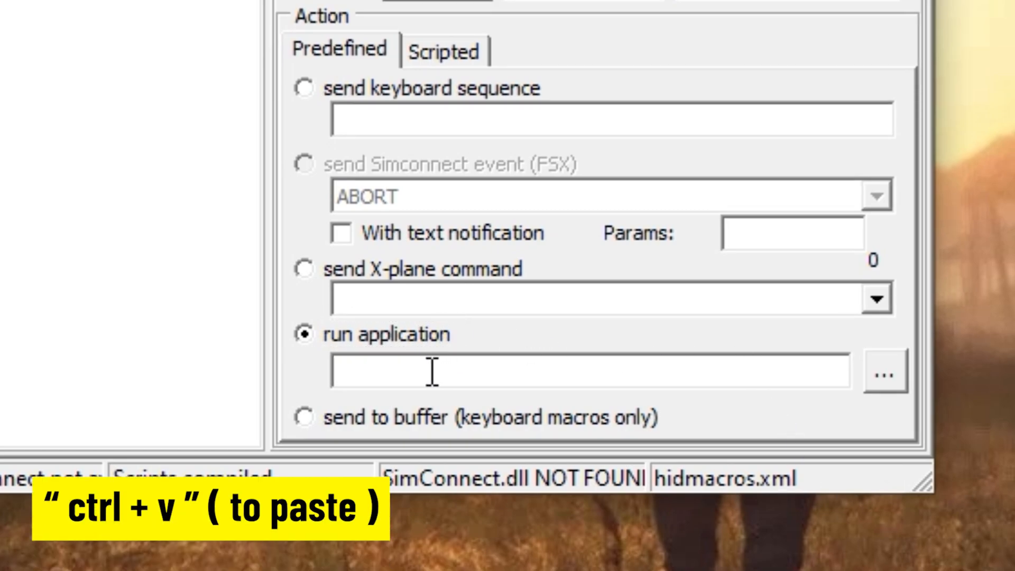
key(ctrl+v)
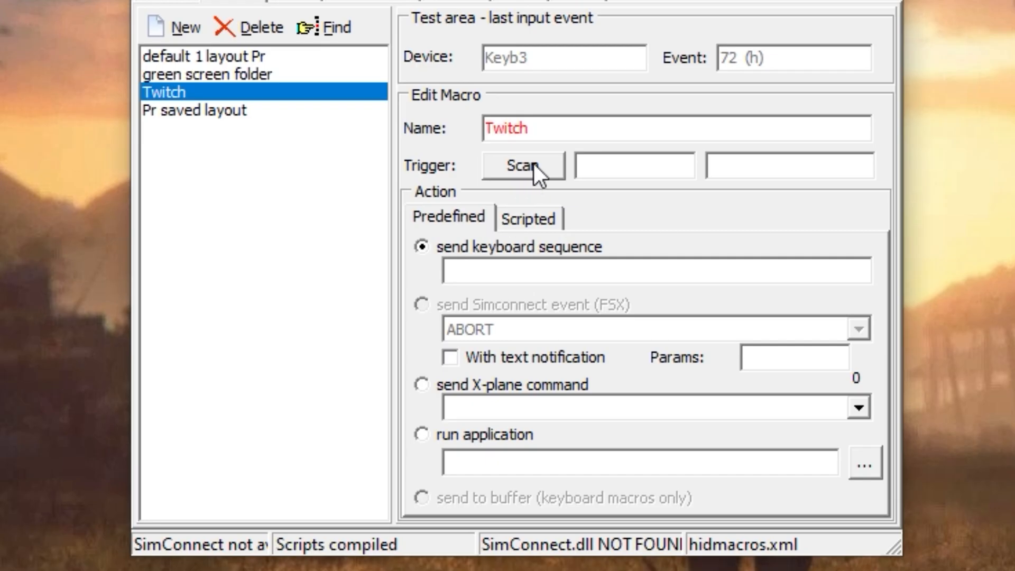
Step: Give the Twitch macro the t trigger key and a run-application action, browsing for the program
click(525, 165)
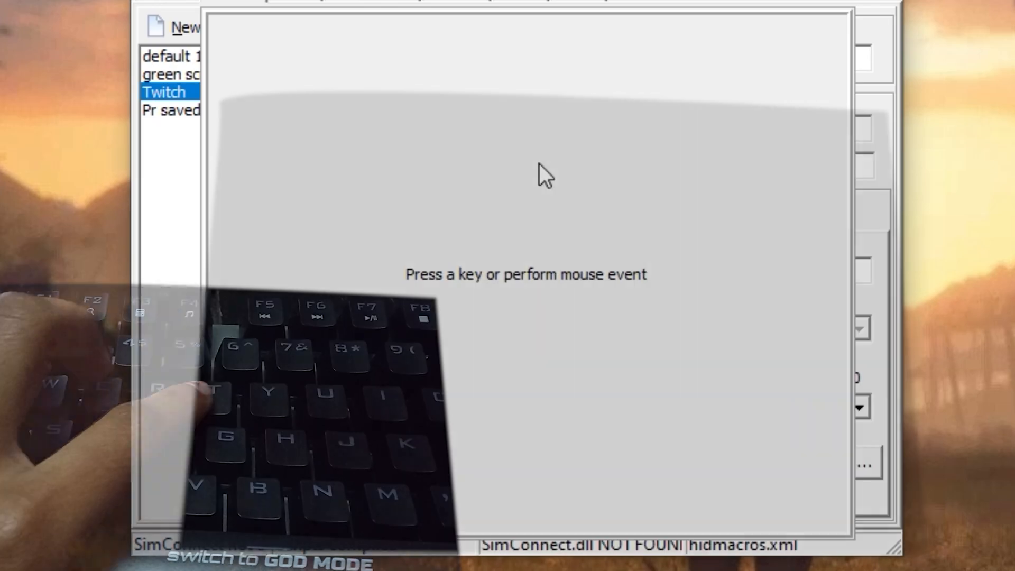
key(t)
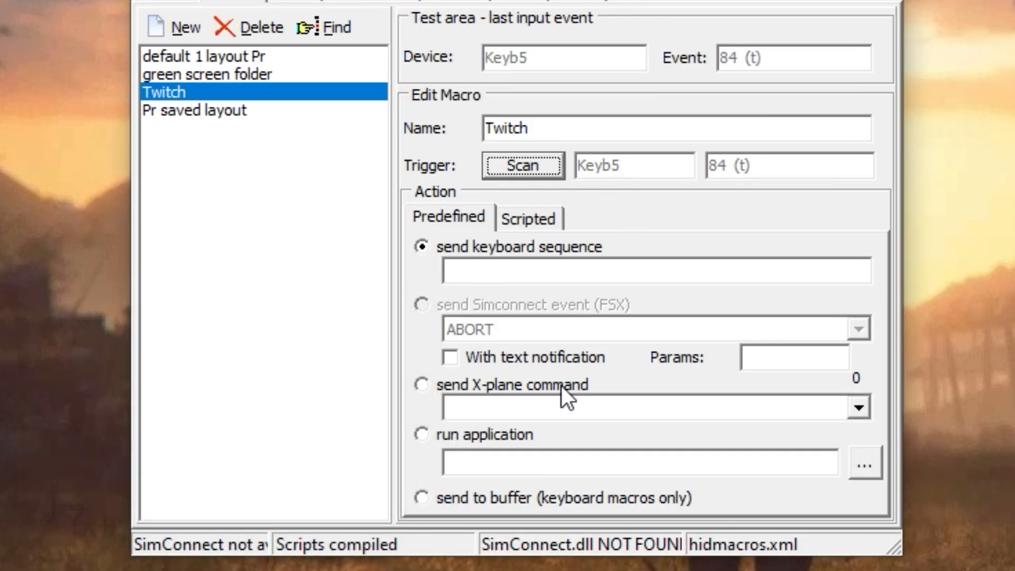
click(422, 433)
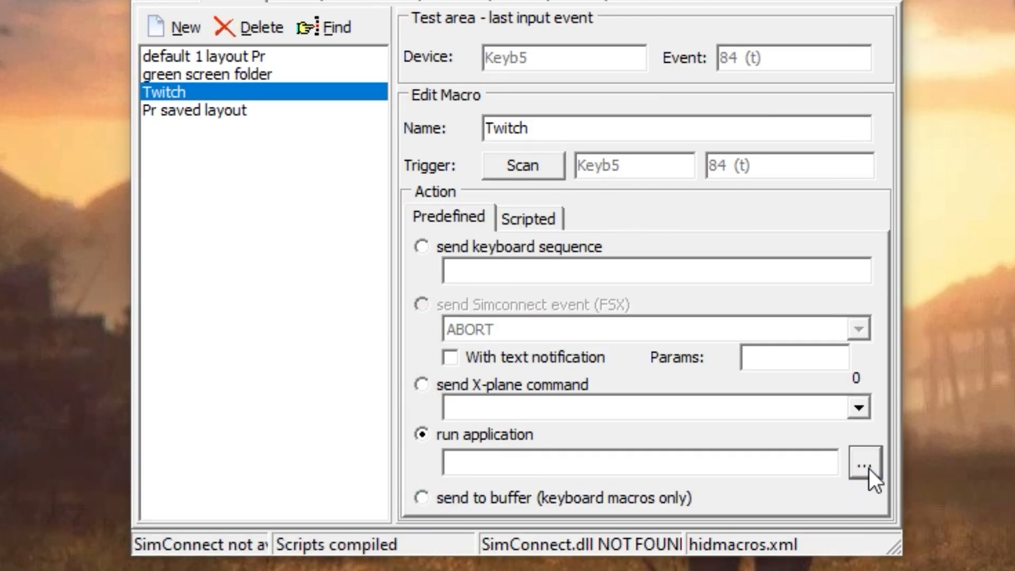
click(864, 461)
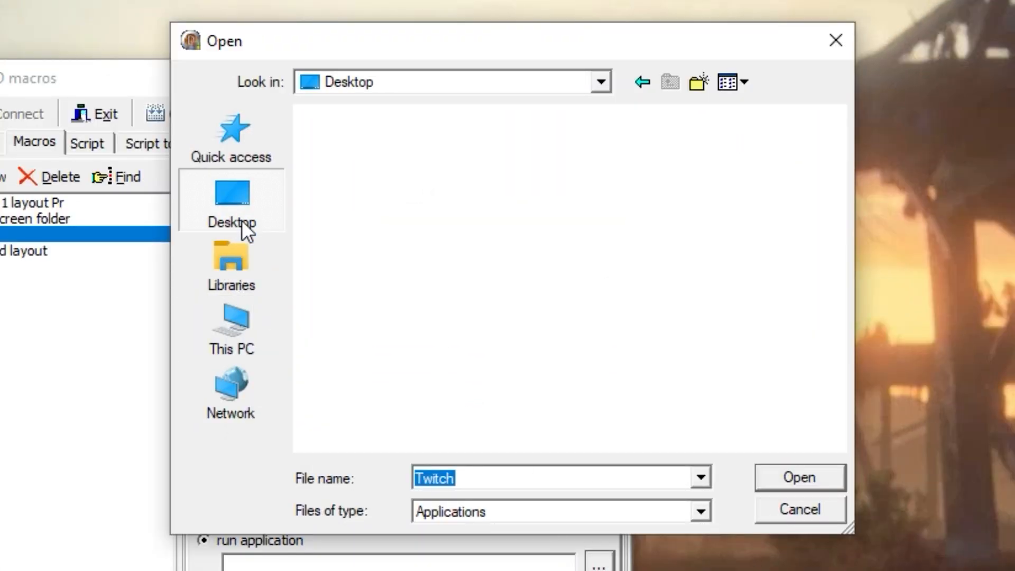
scroll(down, 3)
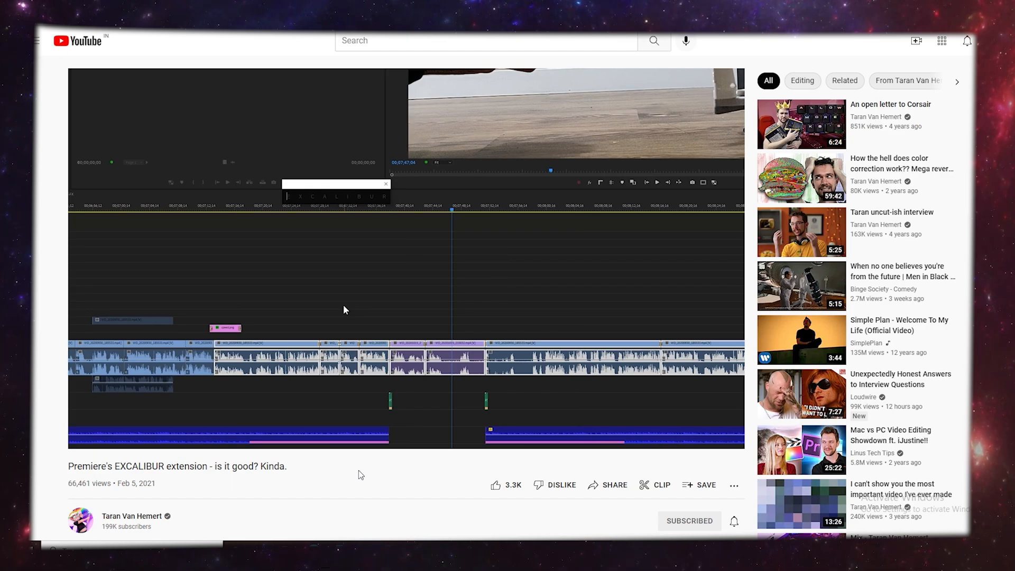
Step: Enter 'remo' while viewing the Premiere EXCALIBUR extension video
text(remo)
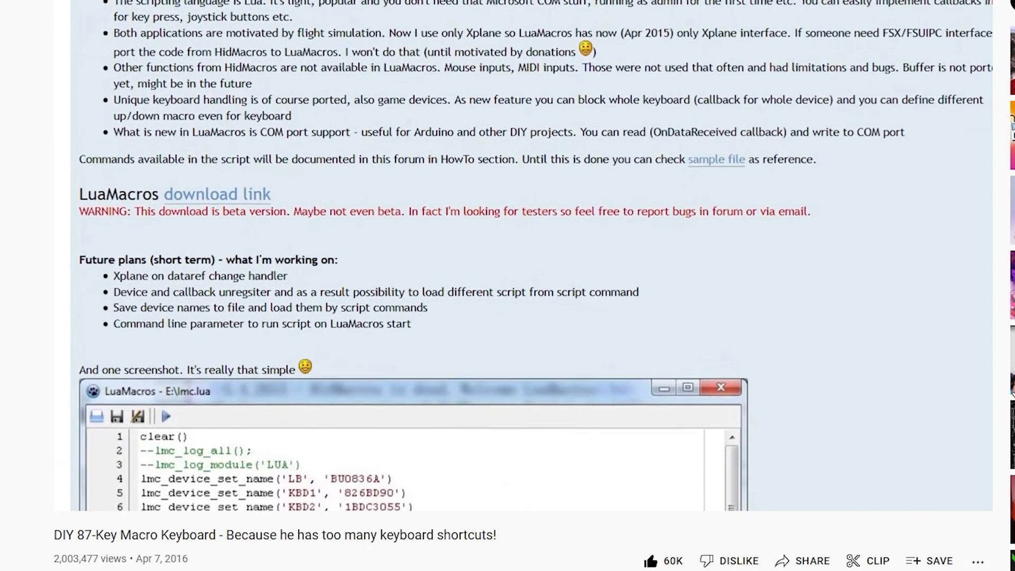
Step: Scroll through the LuaMacros section and enter 'colour grade 01'
scroll(down, 3)
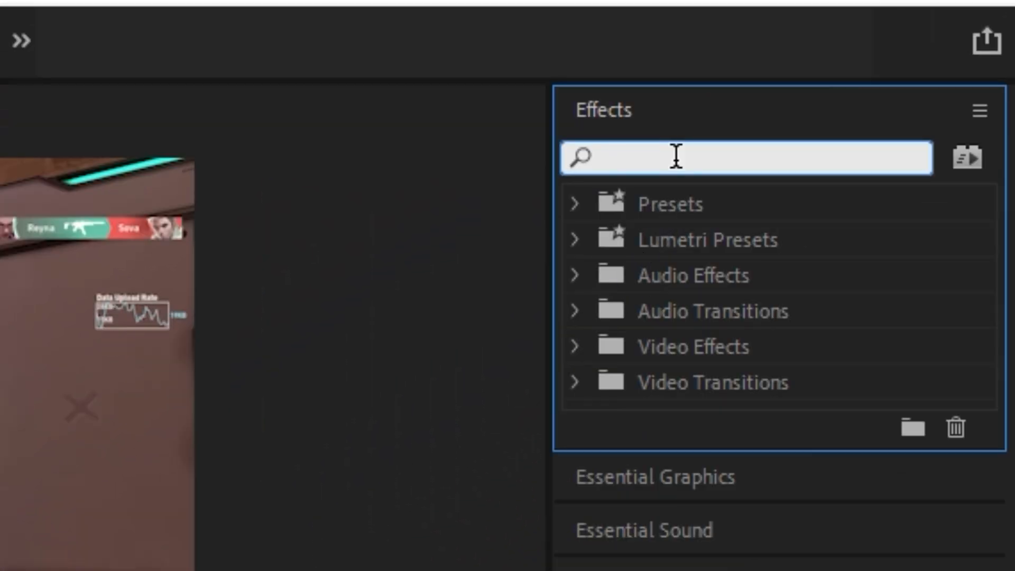
text(colour grade 01)
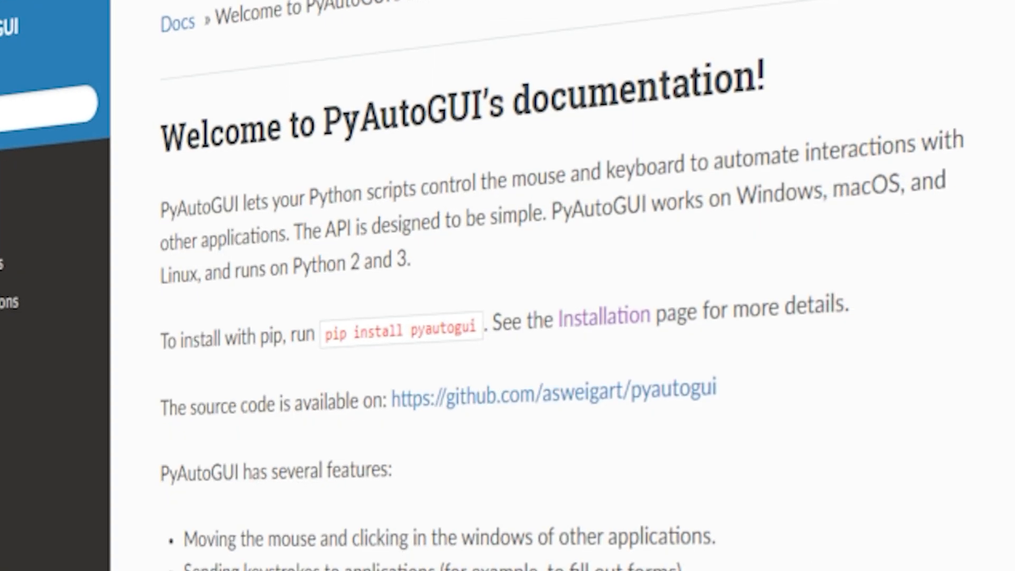
Step: Download the Python 3.10.2 Windows installer from python.org's downloads page
scroll(down, 3)
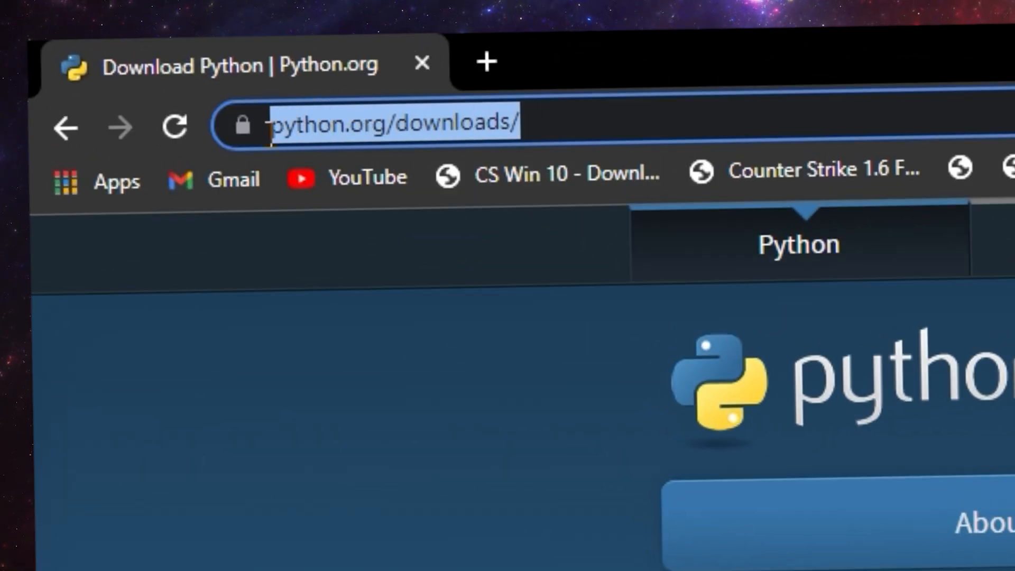
scroll(down, 3)
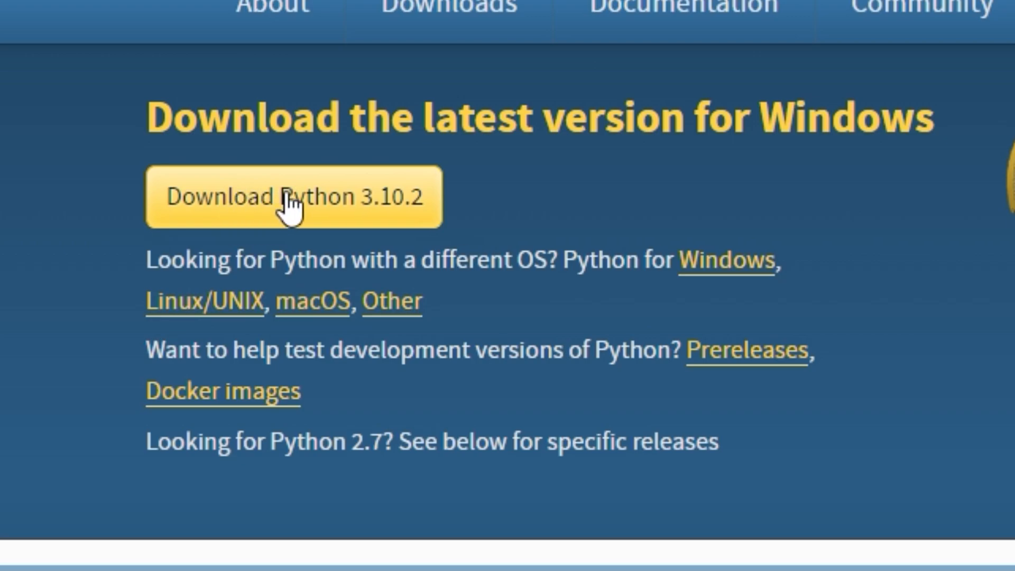
click(294, 196)
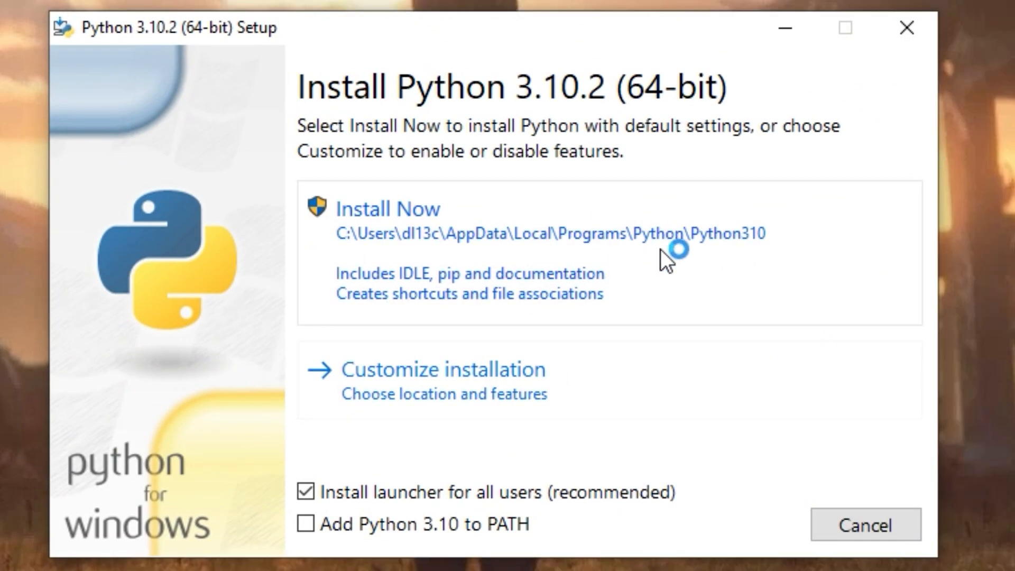
mouse_move(451, 311)
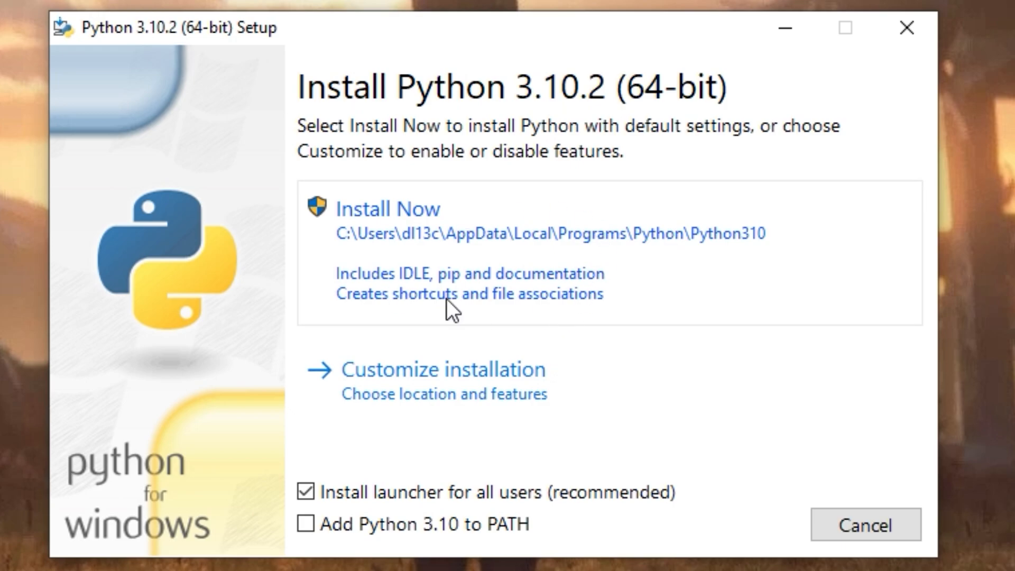
Step: Install Python 3.10.2 with 'Add Python 3.10 to PATH' enabled, approving the UAC prompt
click(306, 524)
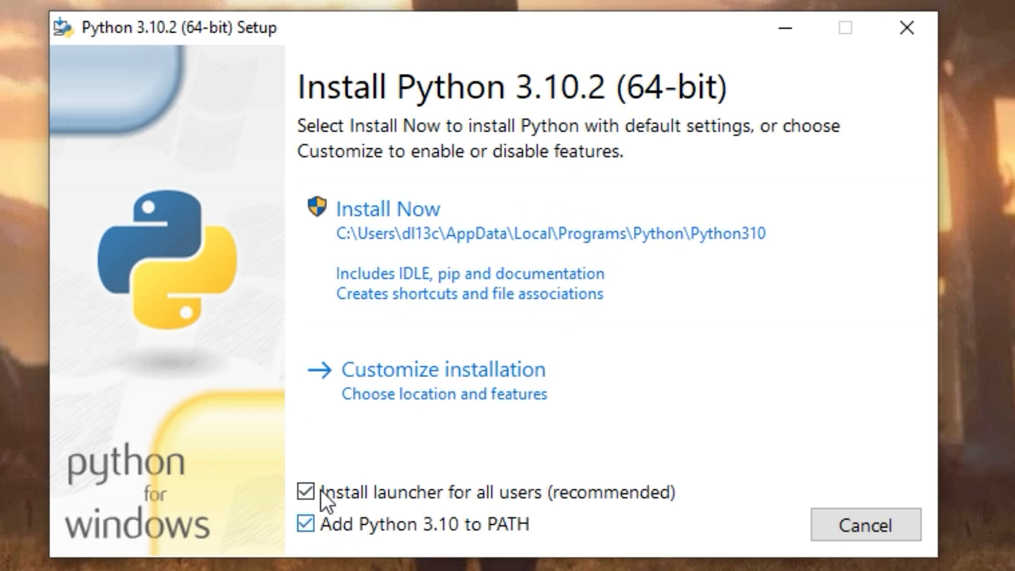
click(387, 208)
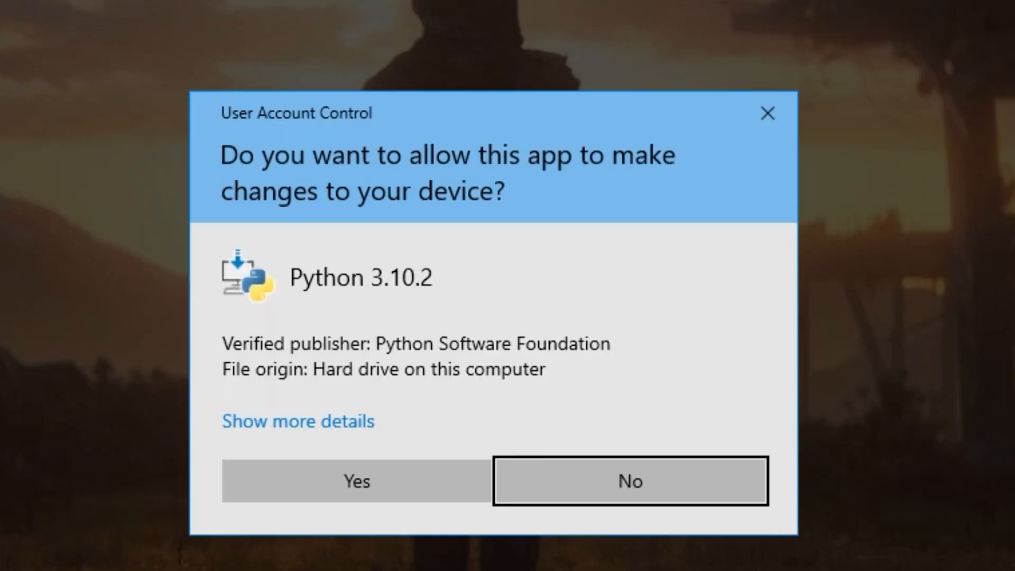
click(355, 481)
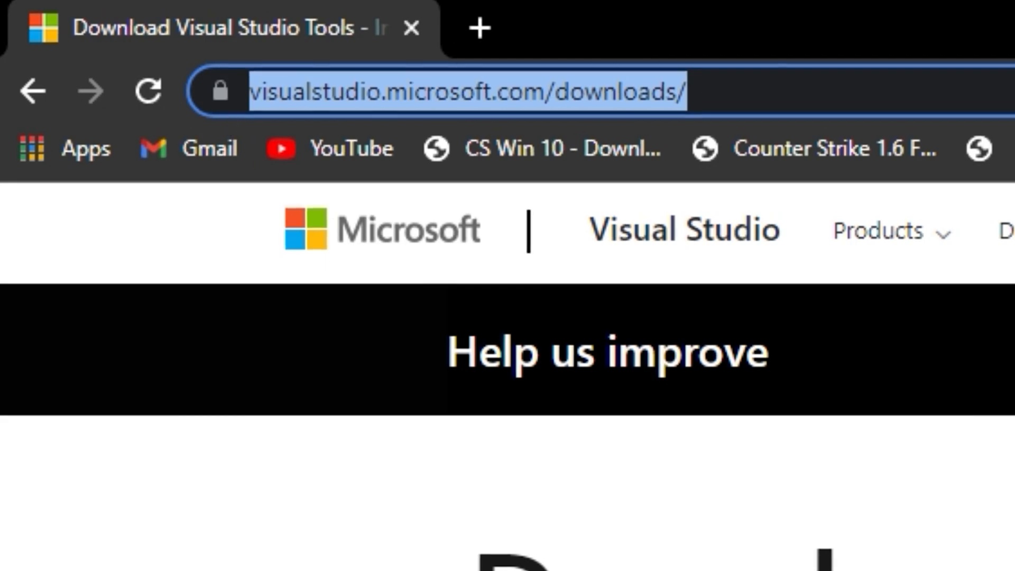
Step: Show Visual Studio Code's download options to get the Windows x64 User Installer
scroll(down, 3)
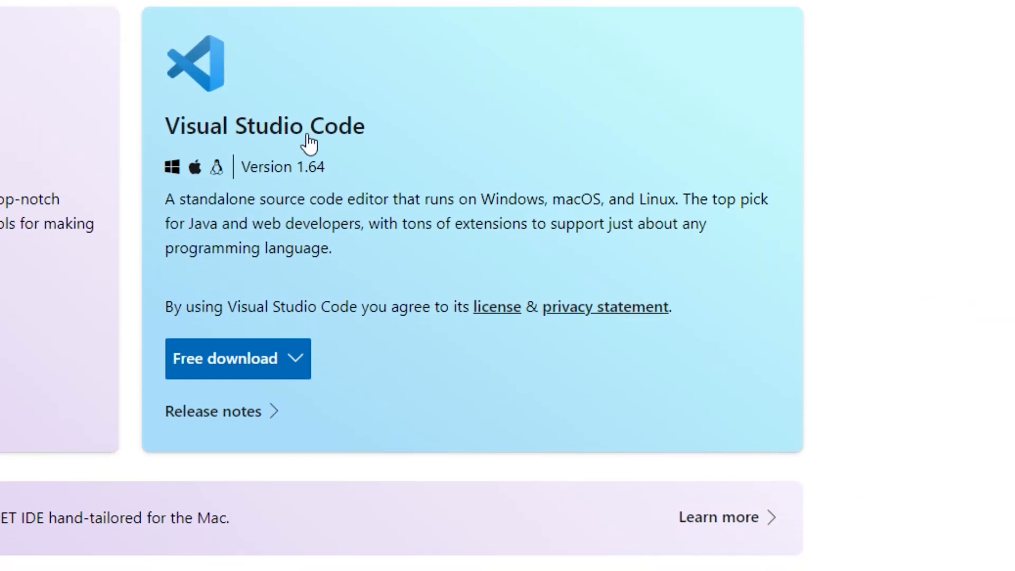
click(237, 359)
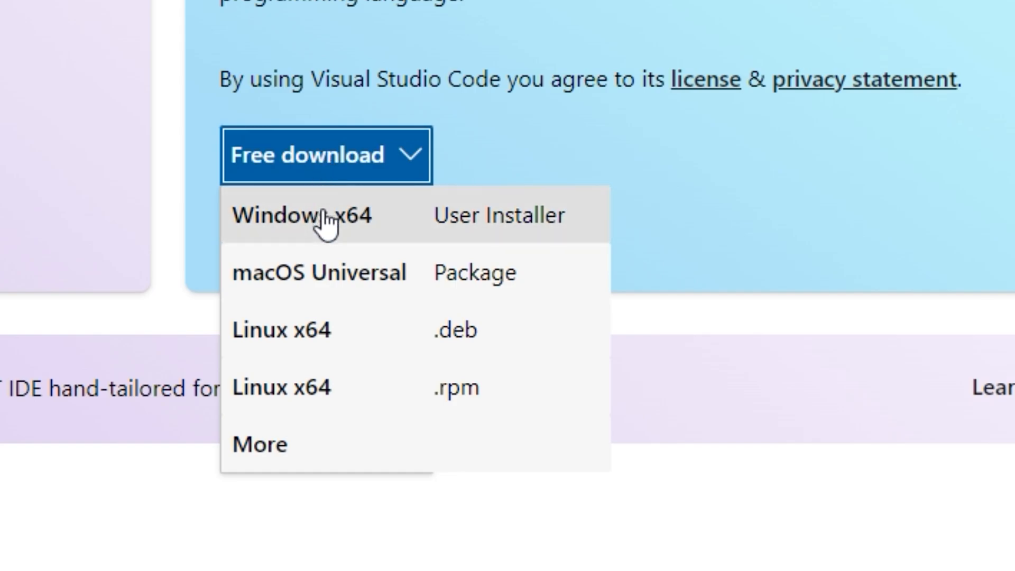
mouse_move(363, 171)
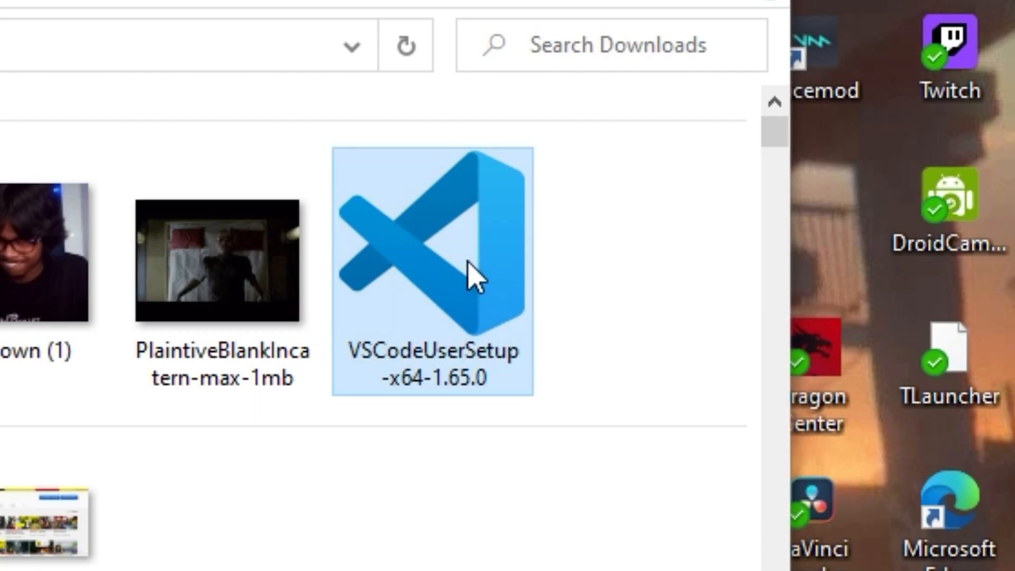
Step: Install Visual Studio Code with default folders and a desktop icon
double_click(432, 272)
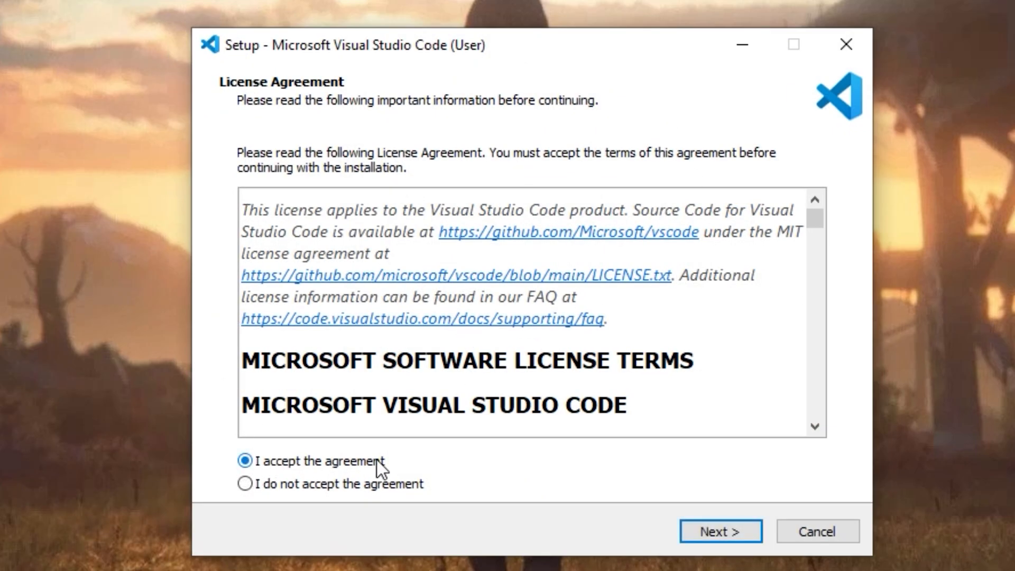
click(720, 531)
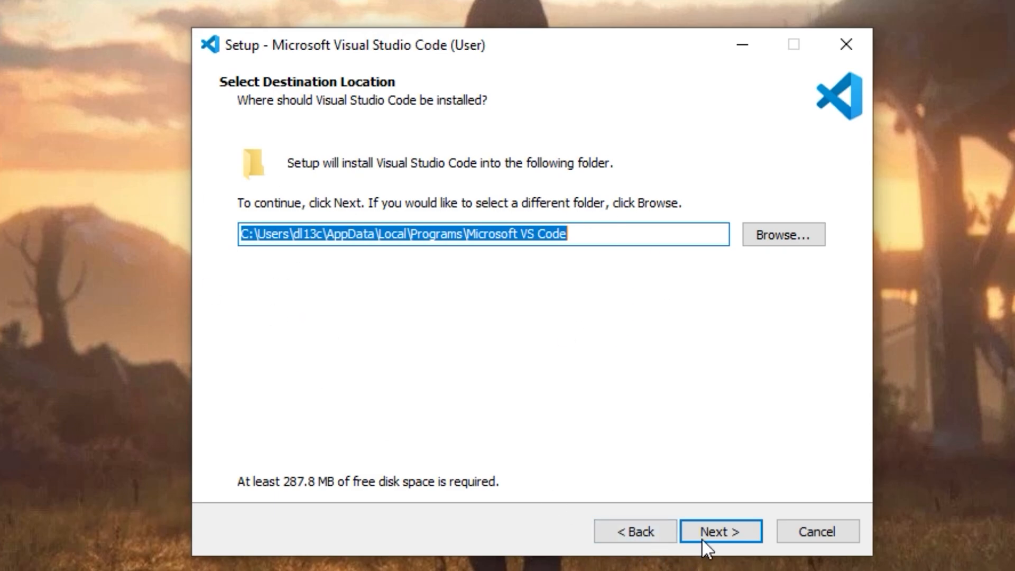
click(720, 531)
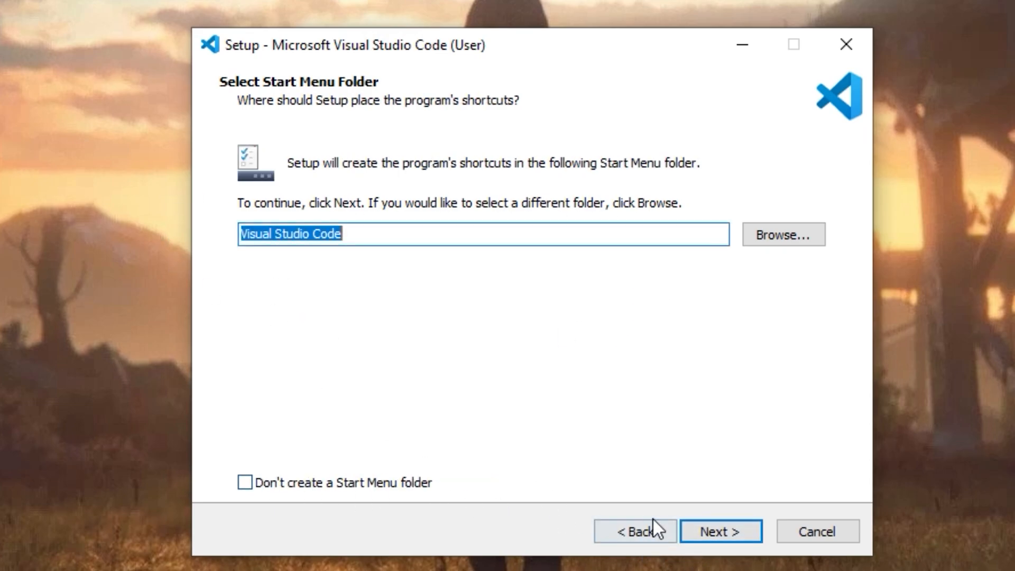
click(721, 531)
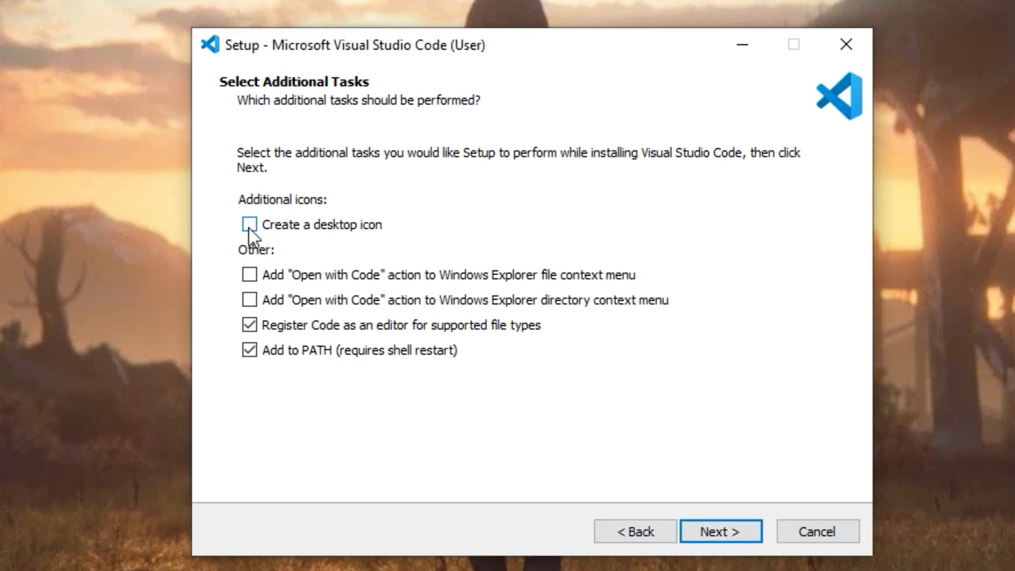
click(249, 225)
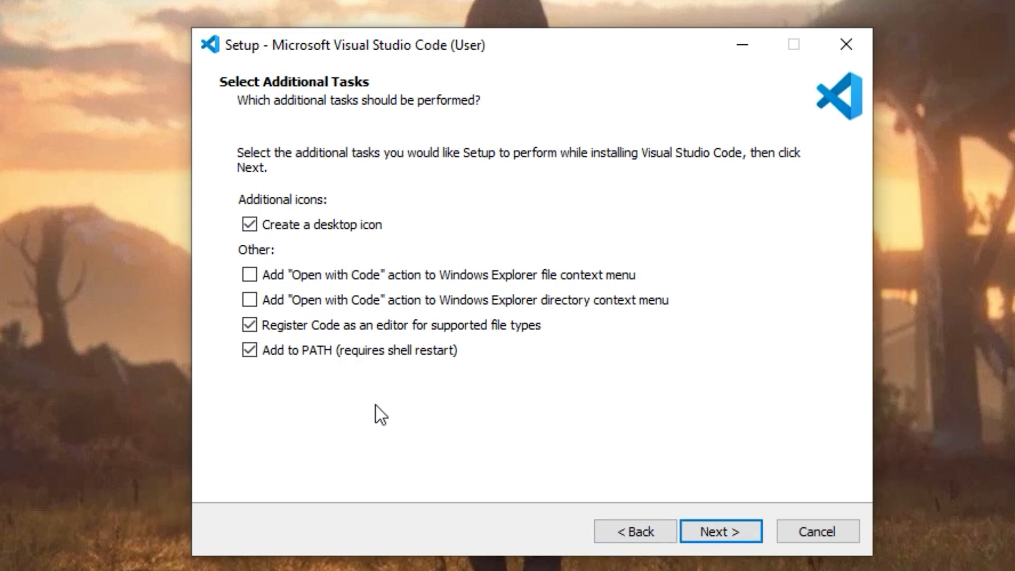
mouse_move(504, 461)
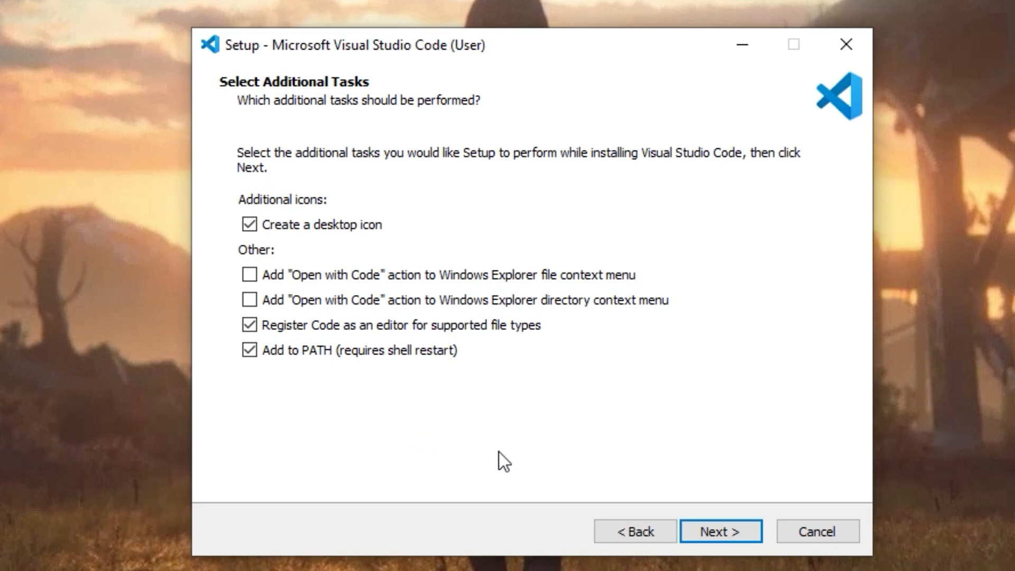
click(721, 531)
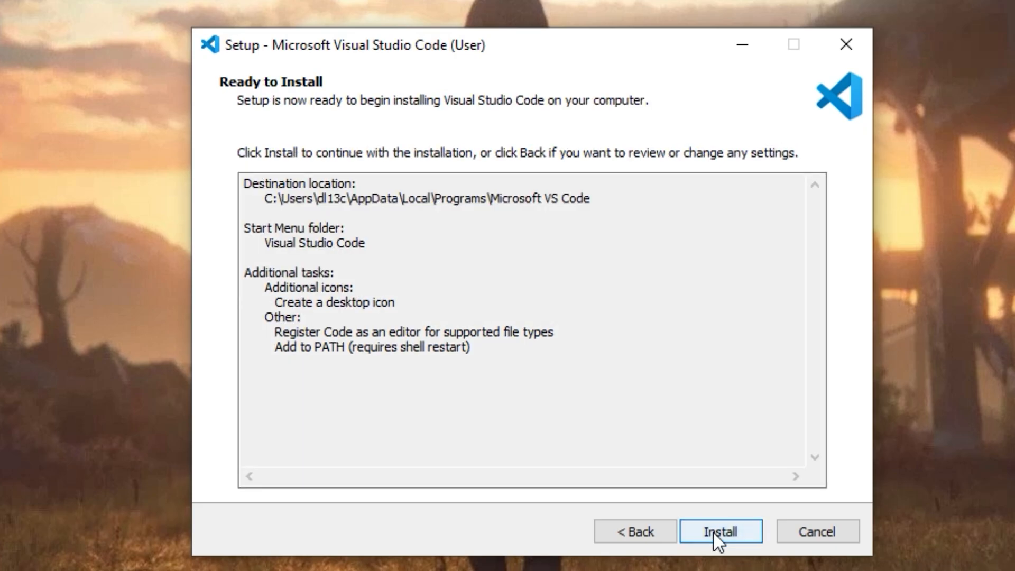
click(721, 531)
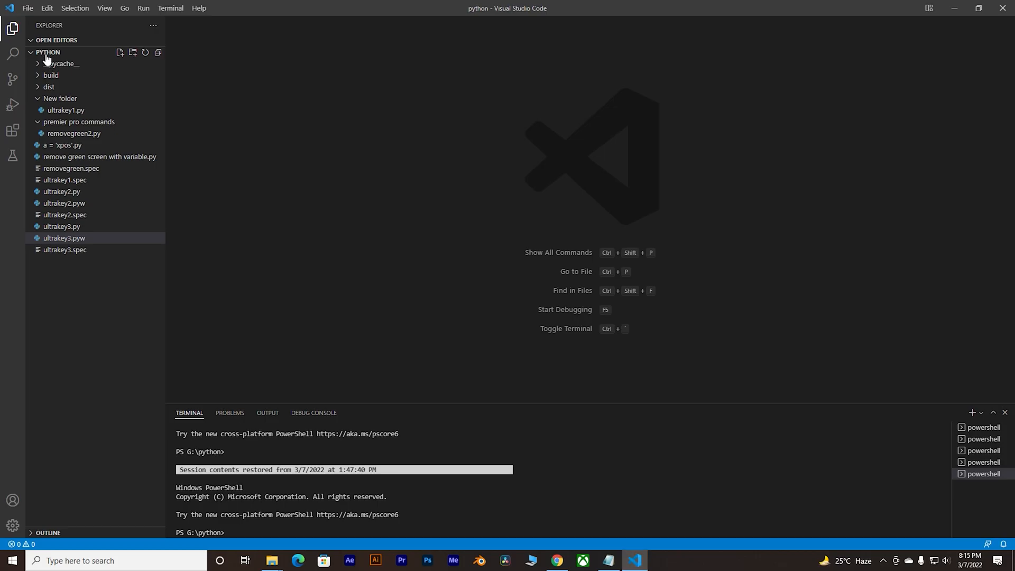
Step: Run 'pip install pyautogui' in the Visual Studio Code terminal
click(48, 52)
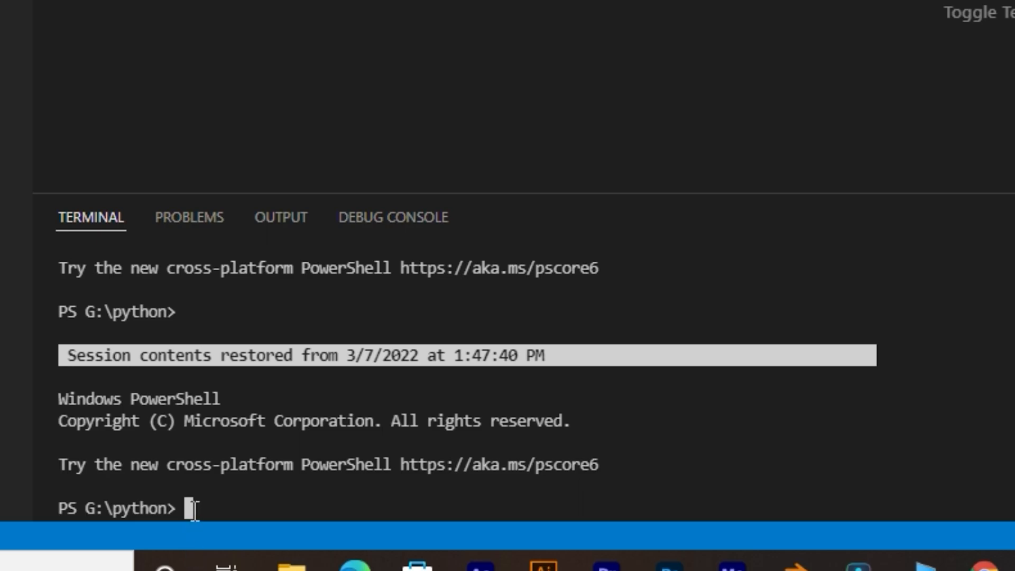
text(pip in)
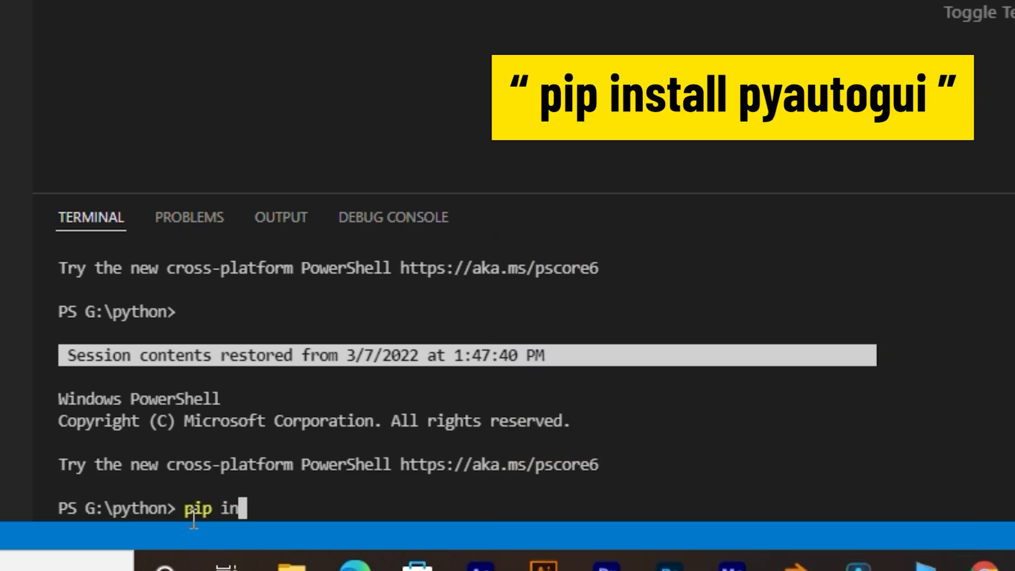
text(stall pyauto)
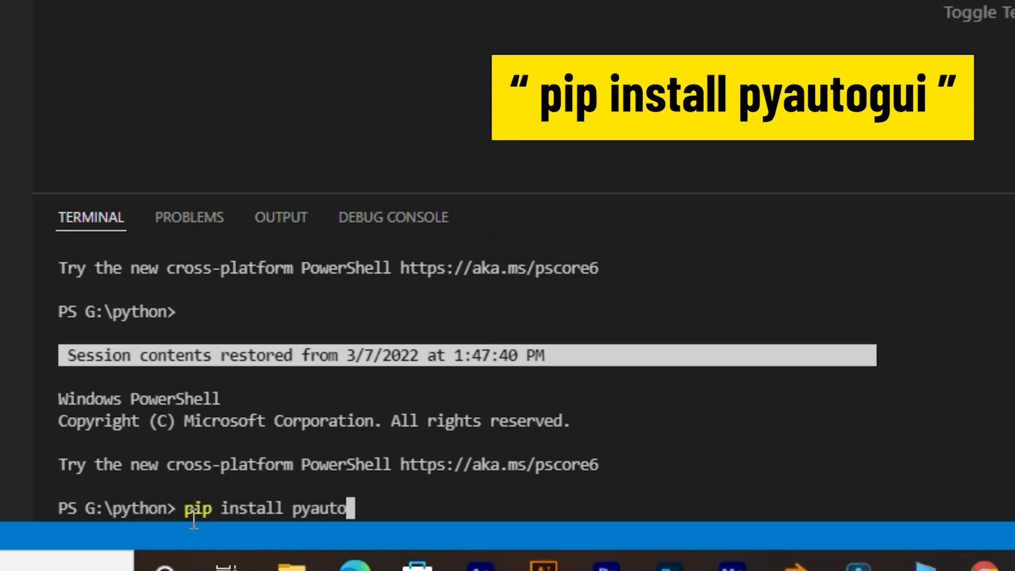
text(gui)
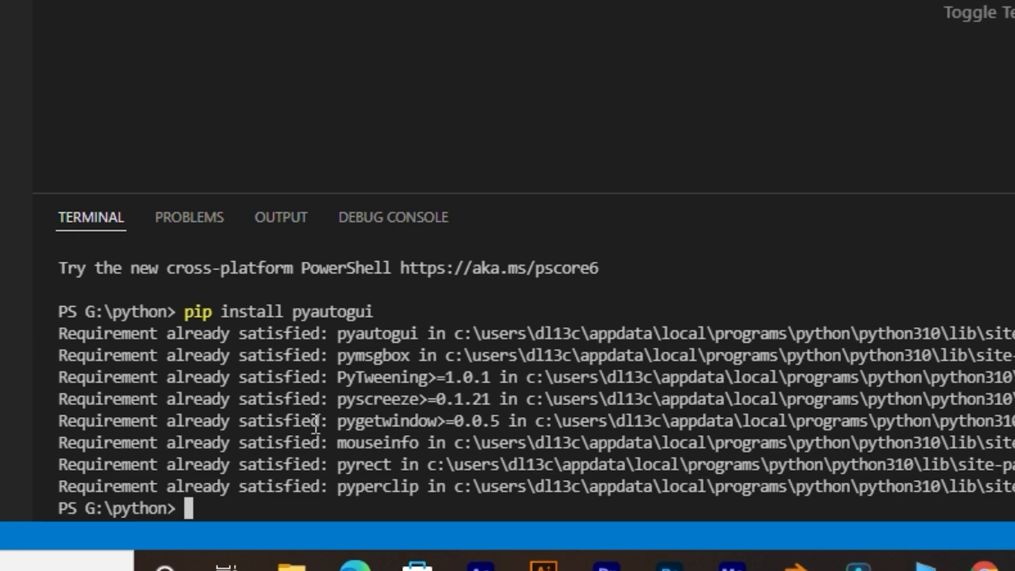
mouse_move(528, 412)
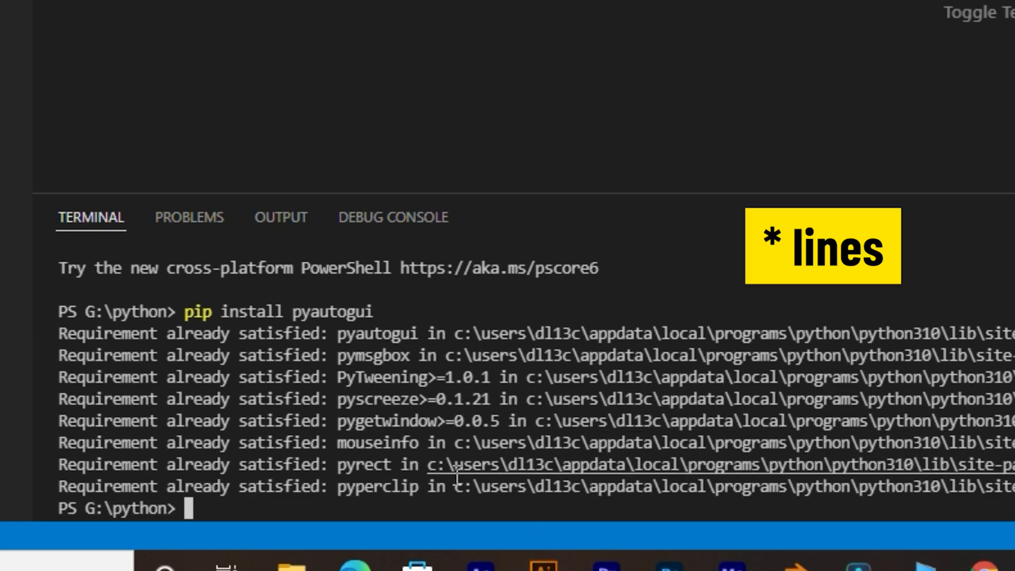
mouse_move(334, 479)
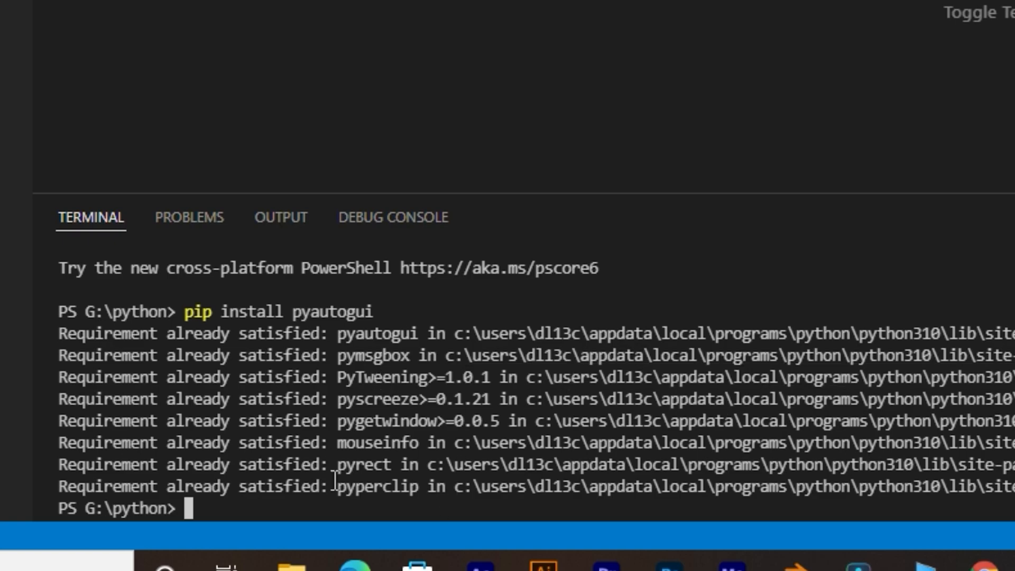
right_click(612, 283)
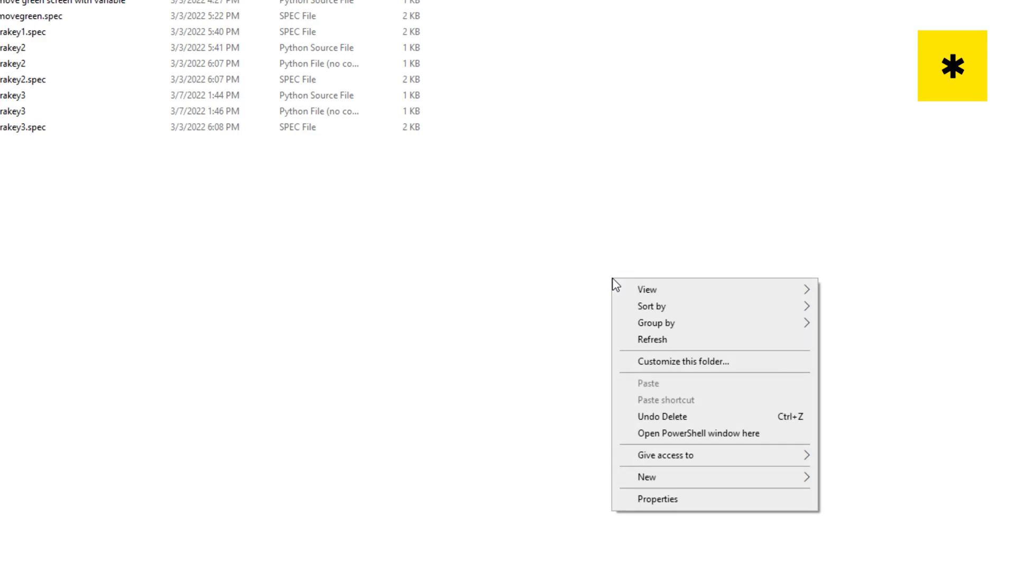
Step: Open PowerShell in the python folder and enter 'pip install pyautogui'
click(699, 433)
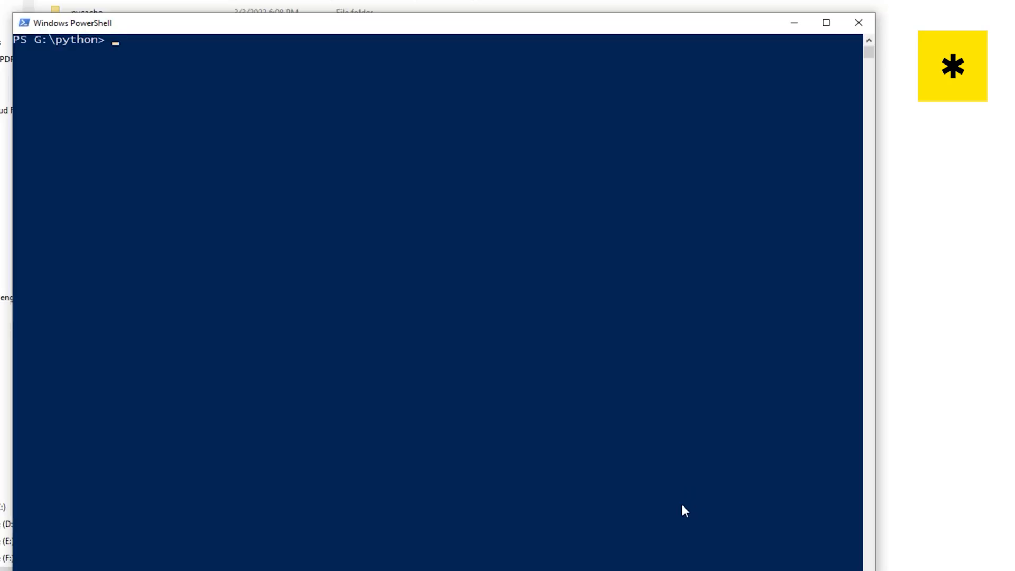
text(pip)
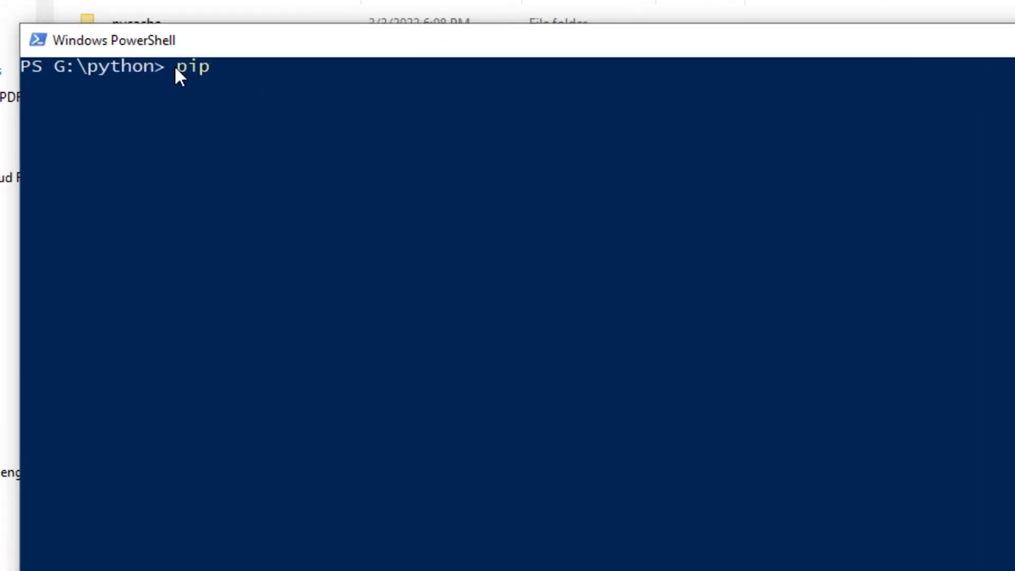
text(install pyautogui)
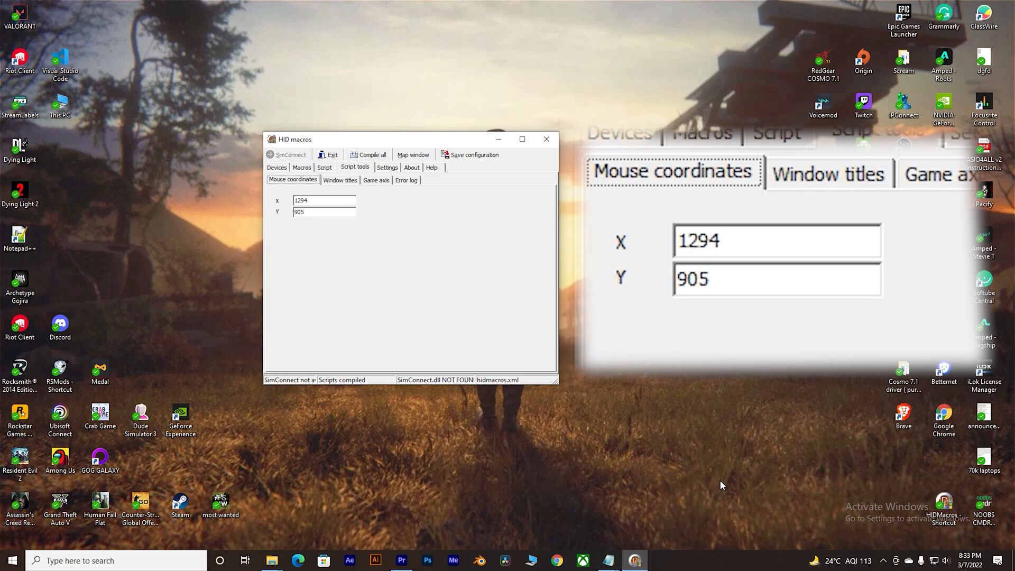
mouse_move(879, 494)
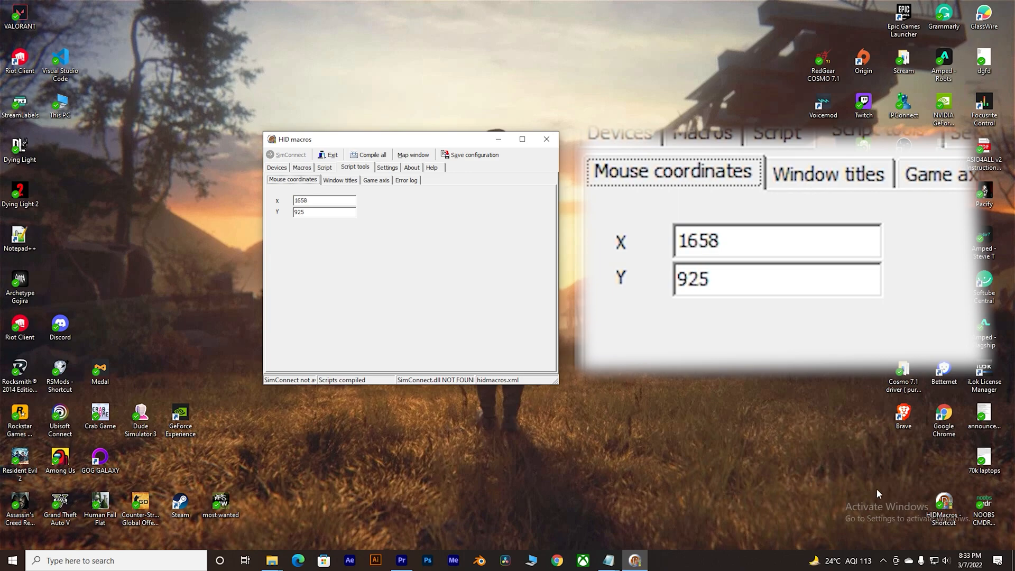
mouse_move(879, 439)
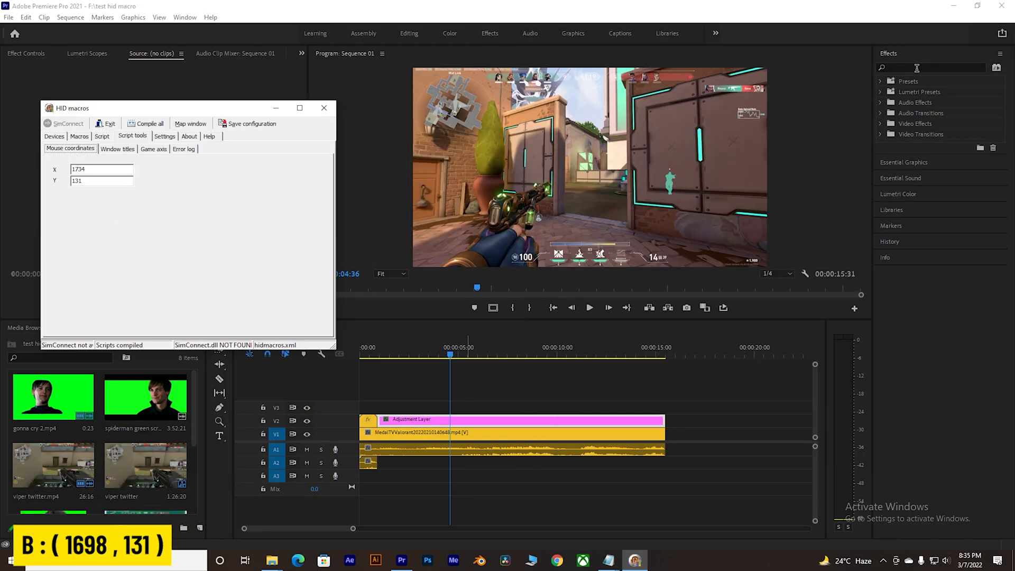
Step: Search Premiere's Effects panel for 'colour grade 01' while reading mouse coordinates
click(323, 107)
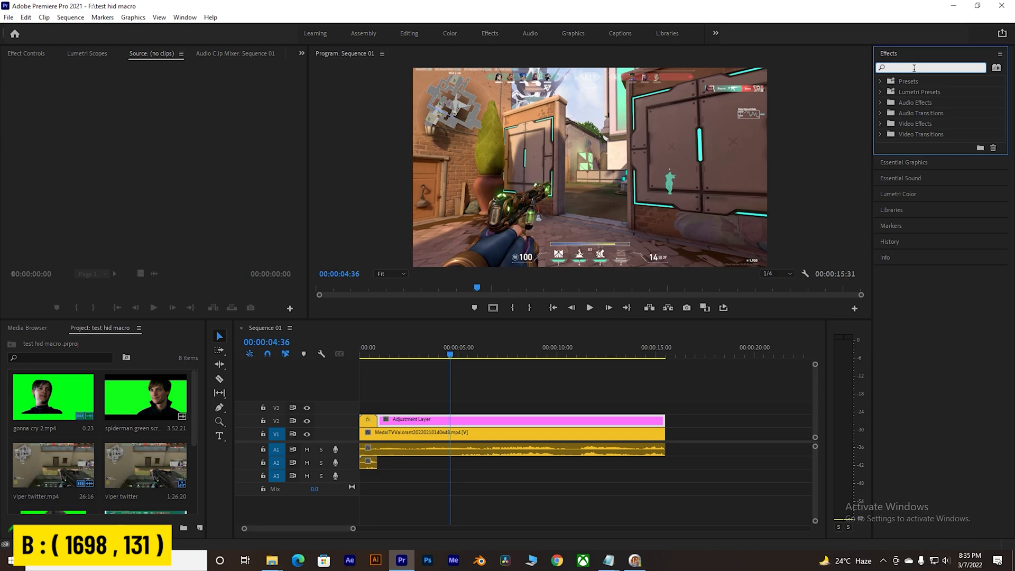
text(colour grade 01)
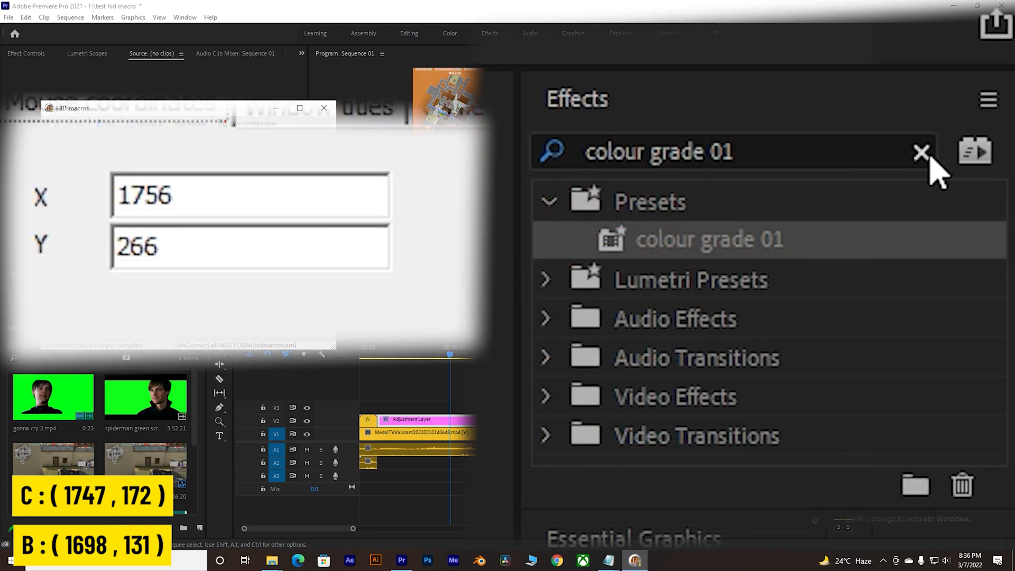
mouse_move(926, 178)
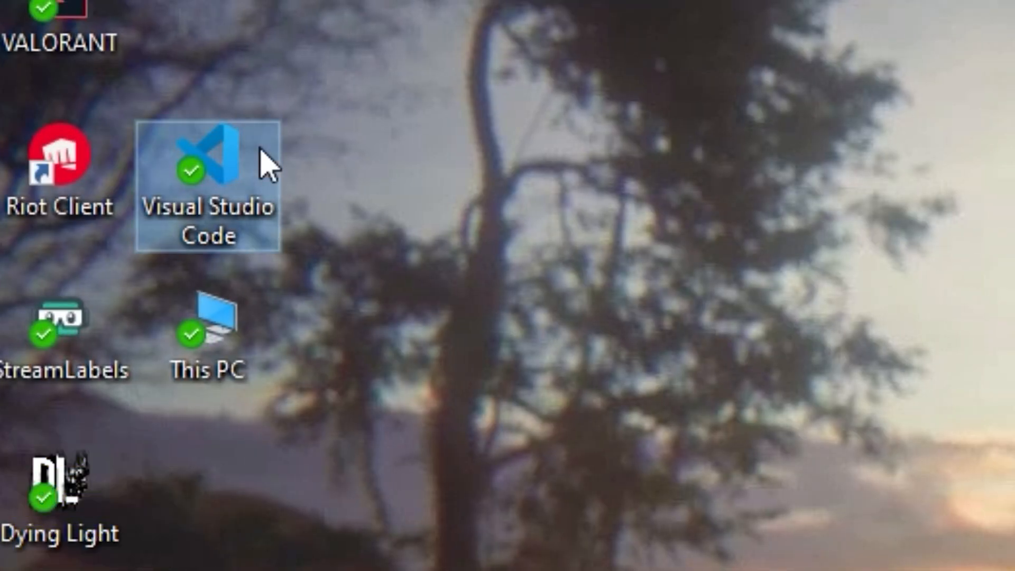
Step: Launch Visual Studio Code and create a new Python-mode Untitled-1 file
double_click(207, 159)
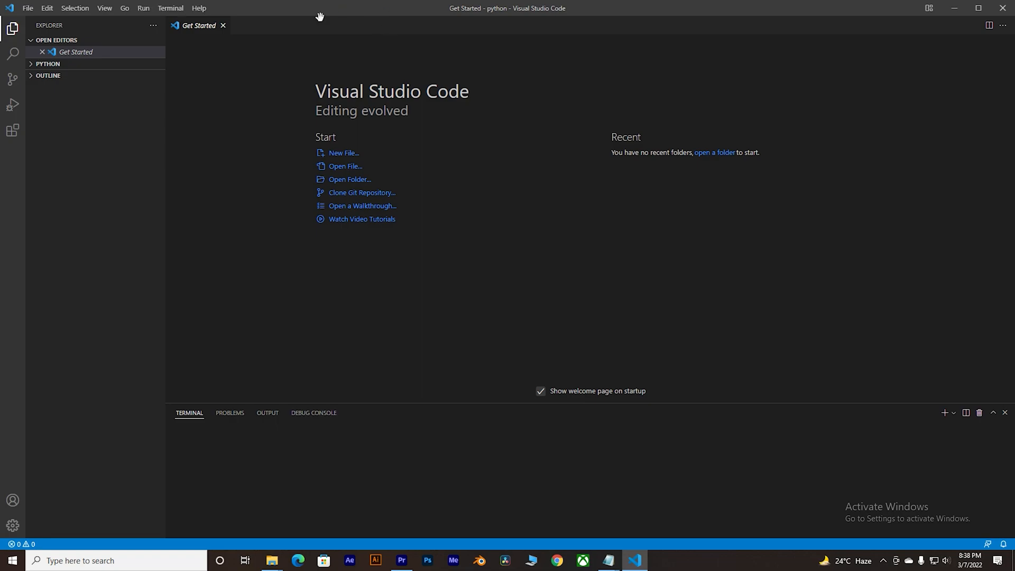
click(28, 8)
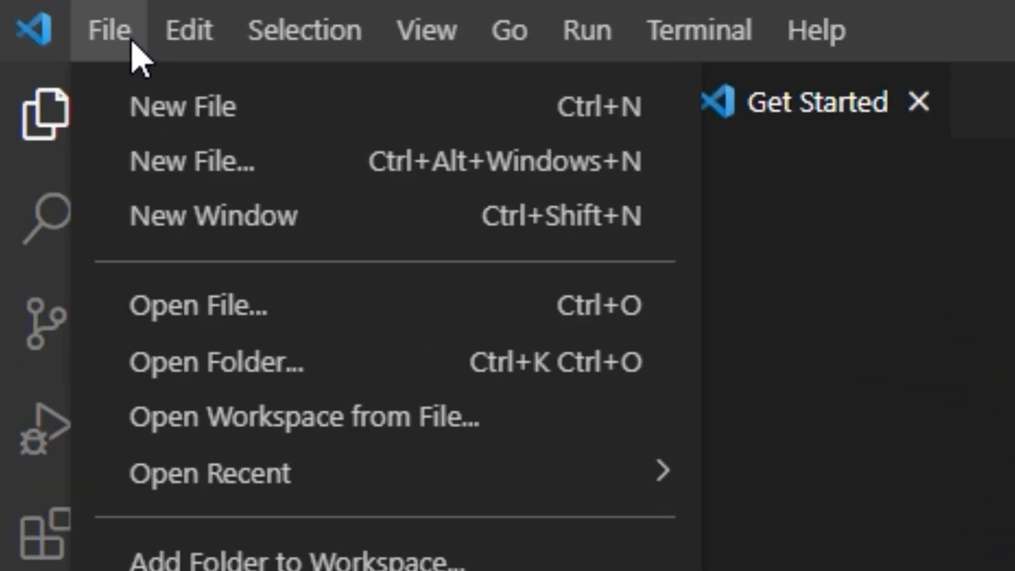
click(183, 107)
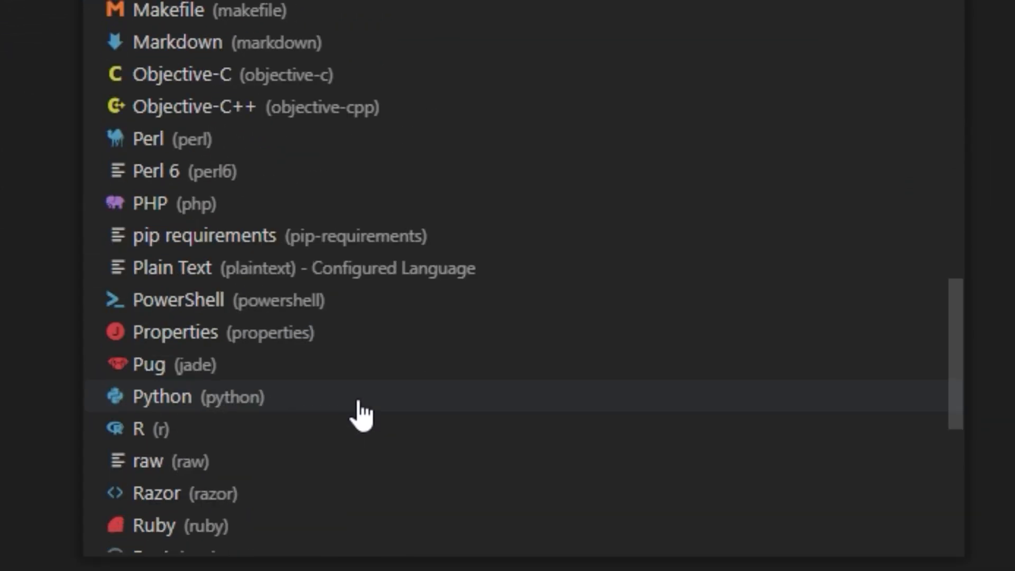
click(162, 396)
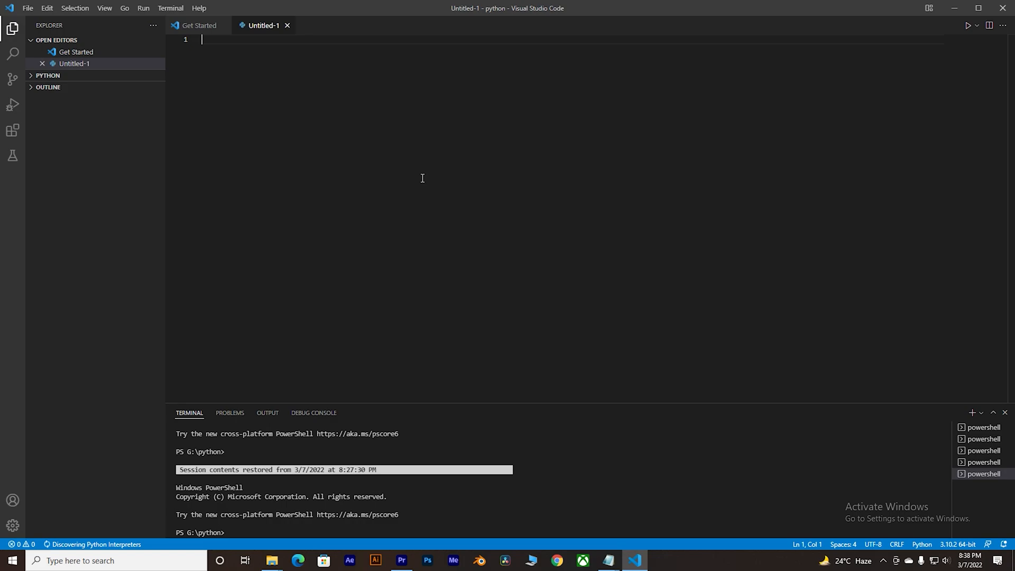
mouse_move(281, 63)
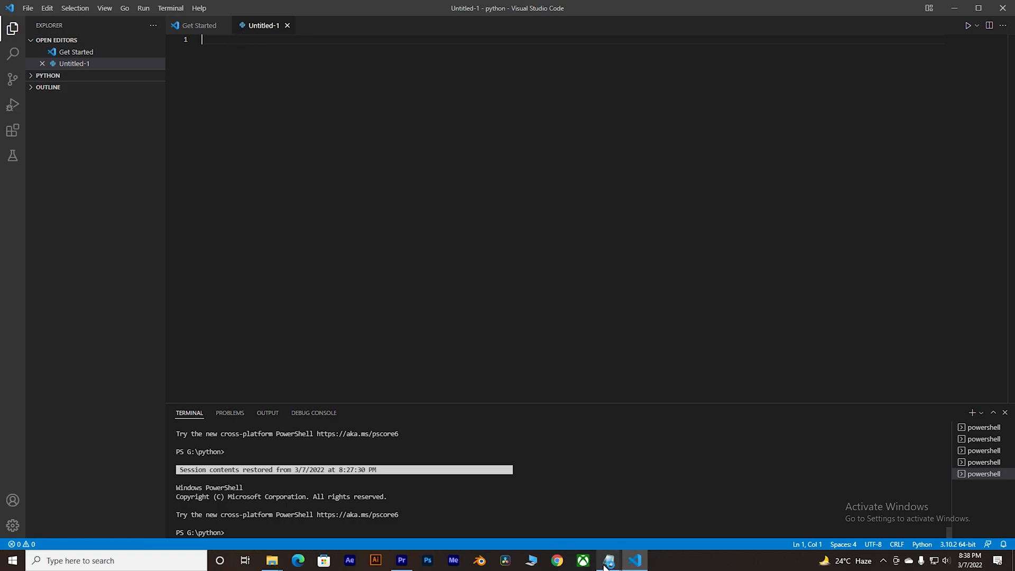
Step: Paste the PyAutoGUI script from the notes into the Untitled-1 file
click(606, 560)
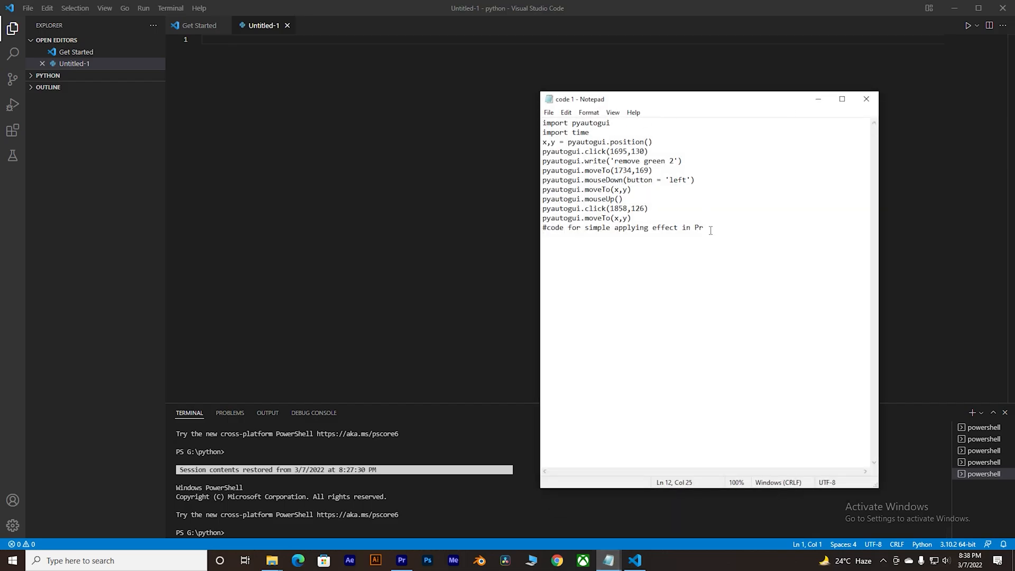
key(ctrl+a)
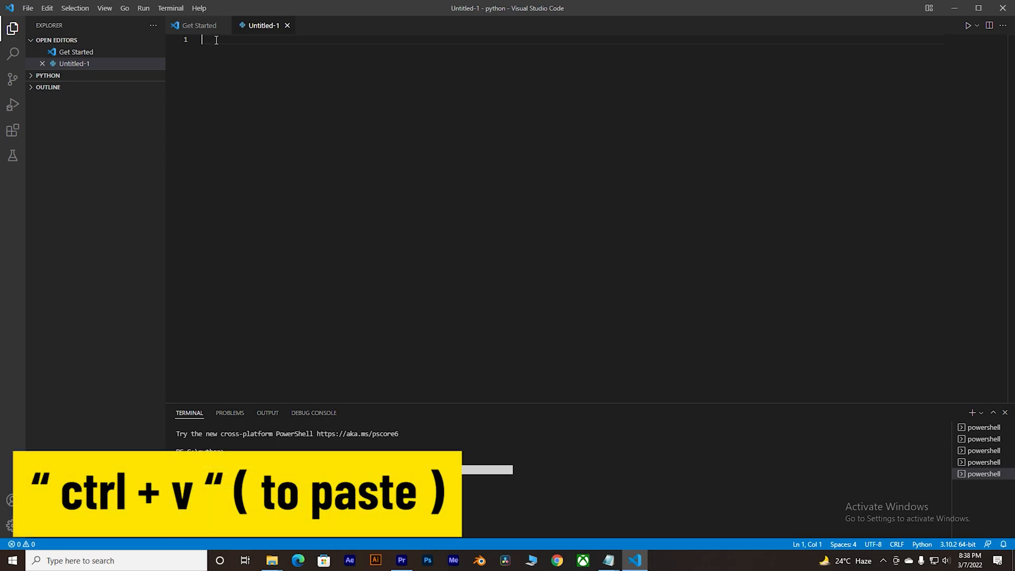
key(ctrl+v)
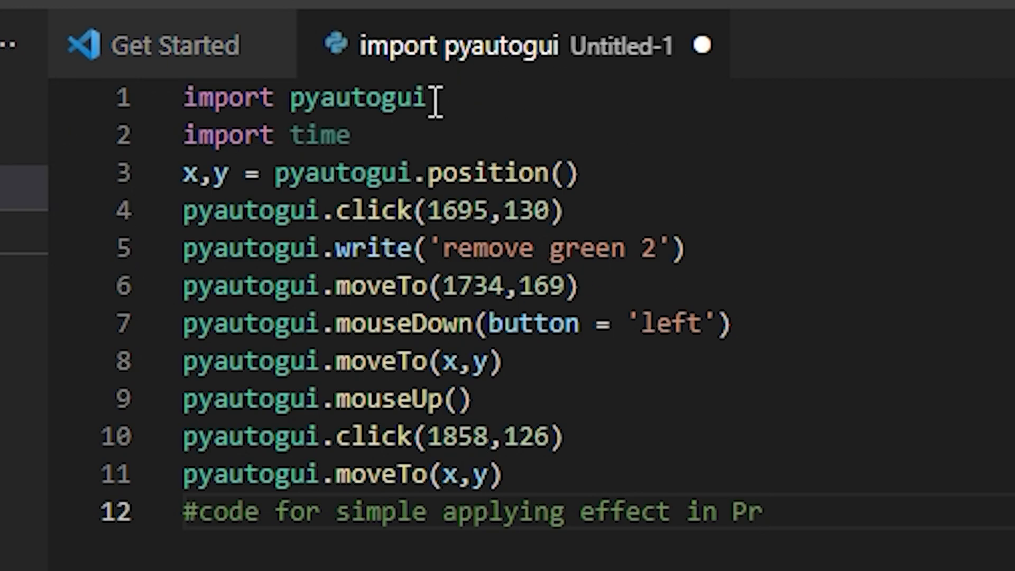
mouse_move(315, 135)
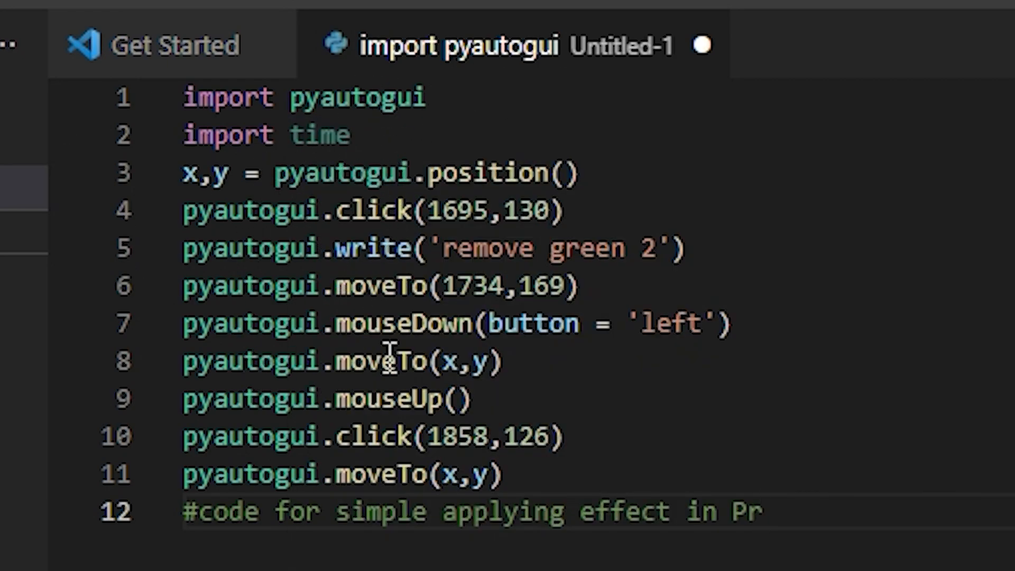
mouse_move(496, 362)
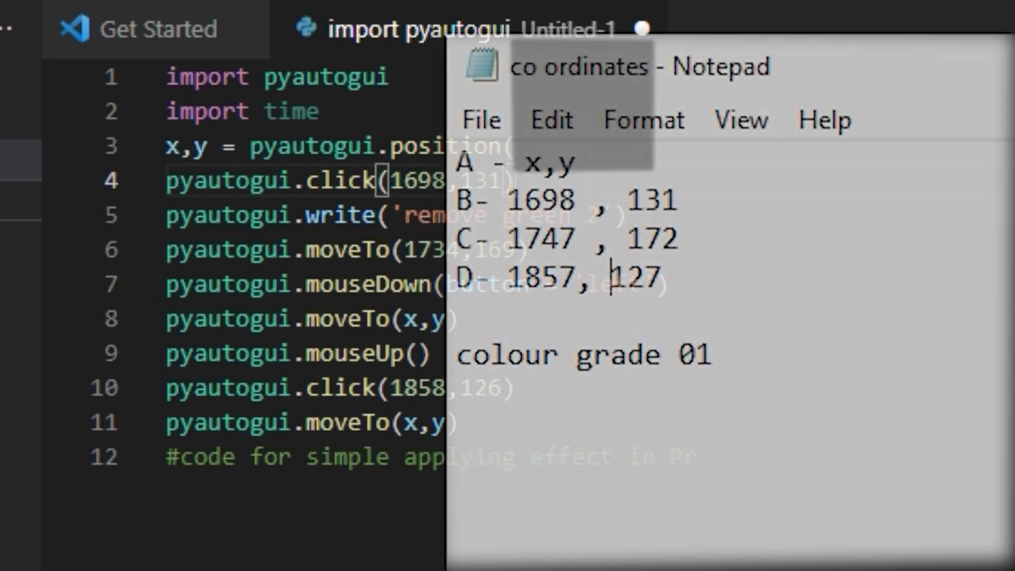
Step: Change the script's preset to 'colour grade 01', moveTo to 1747,172, last click to 1857,127
double_click(583, 354)
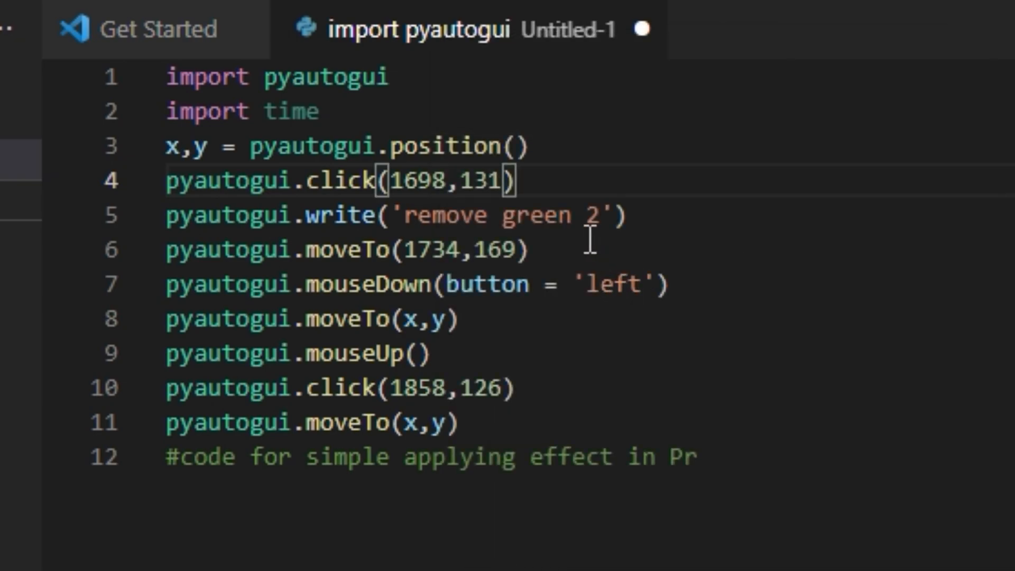
drag(405, 214, 596, 214)
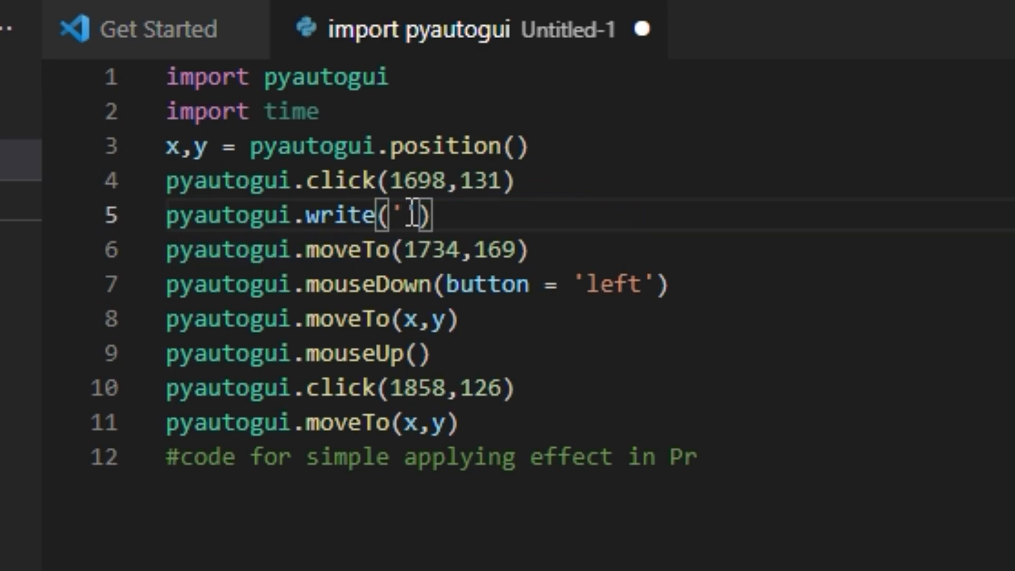
text(colour grade 01)
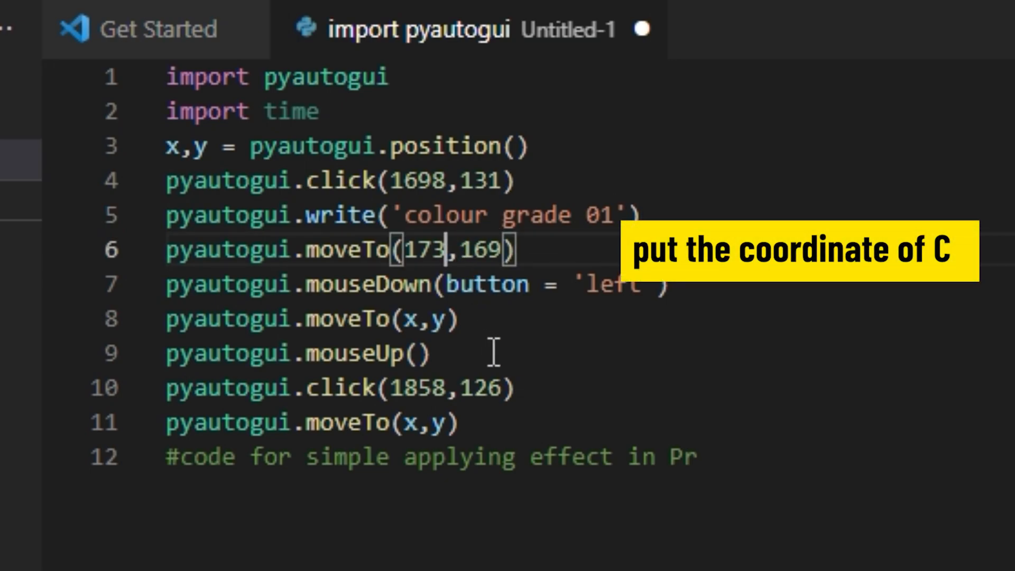
text(1747)
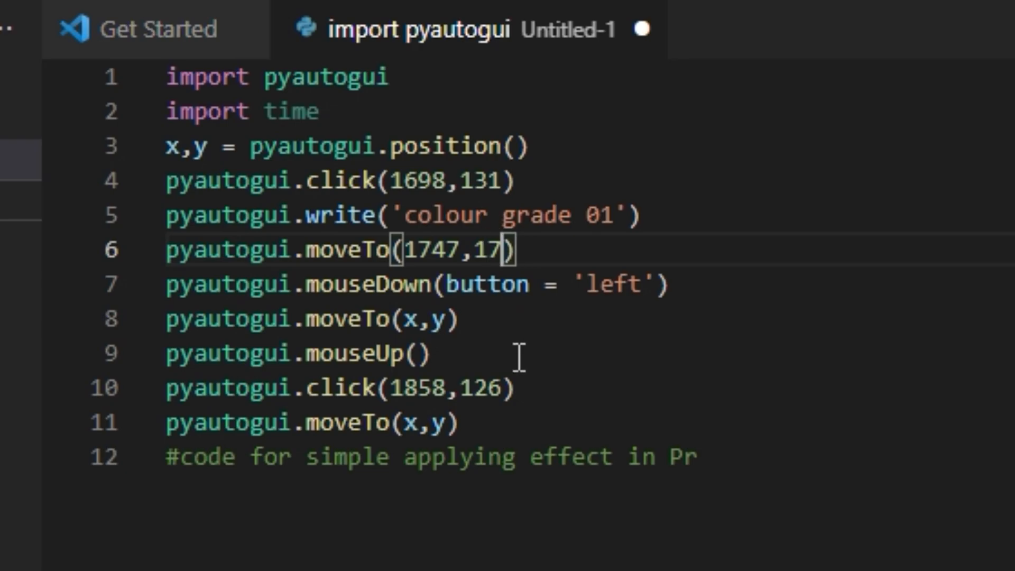
text(2)
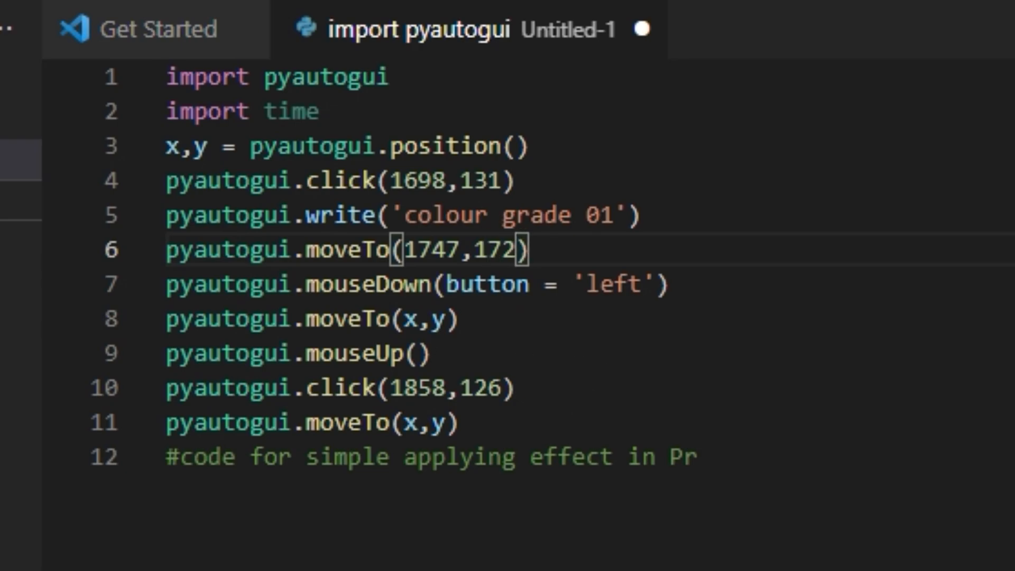
double_click(625, 277)
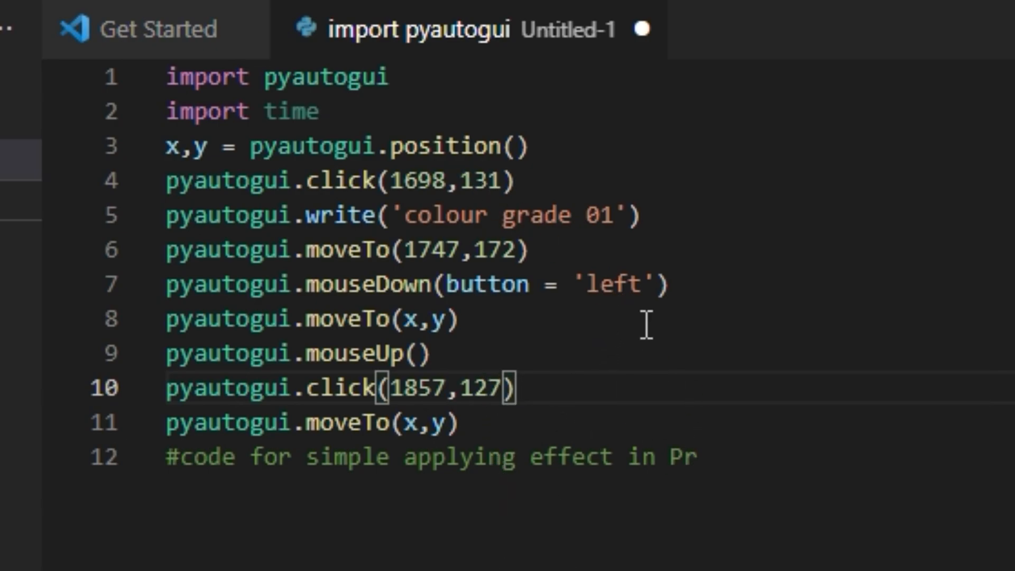
click(44, 107)
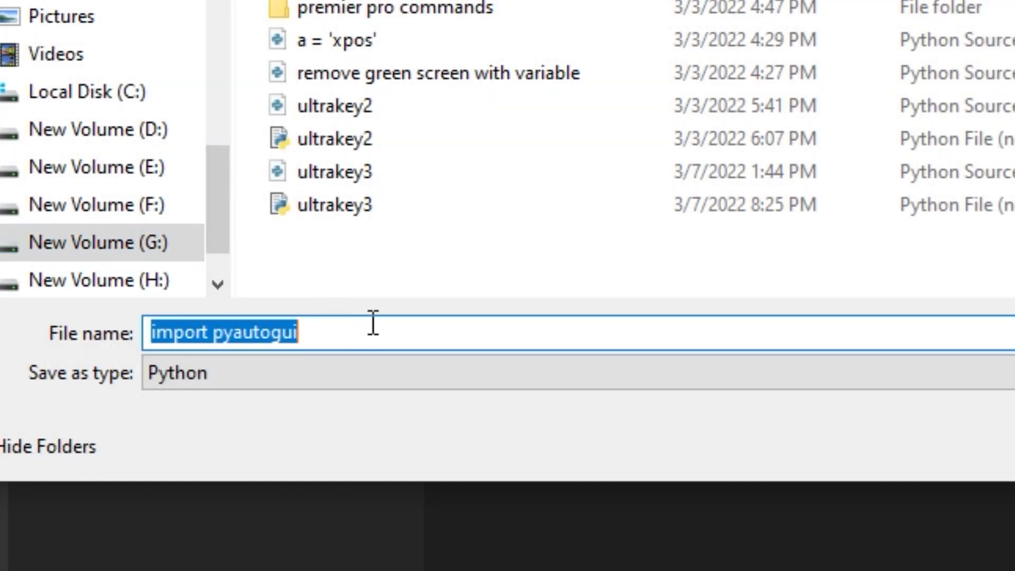
Step: Save the script under the file name colourgrade01 with a .py extension
text(colourgrade01)
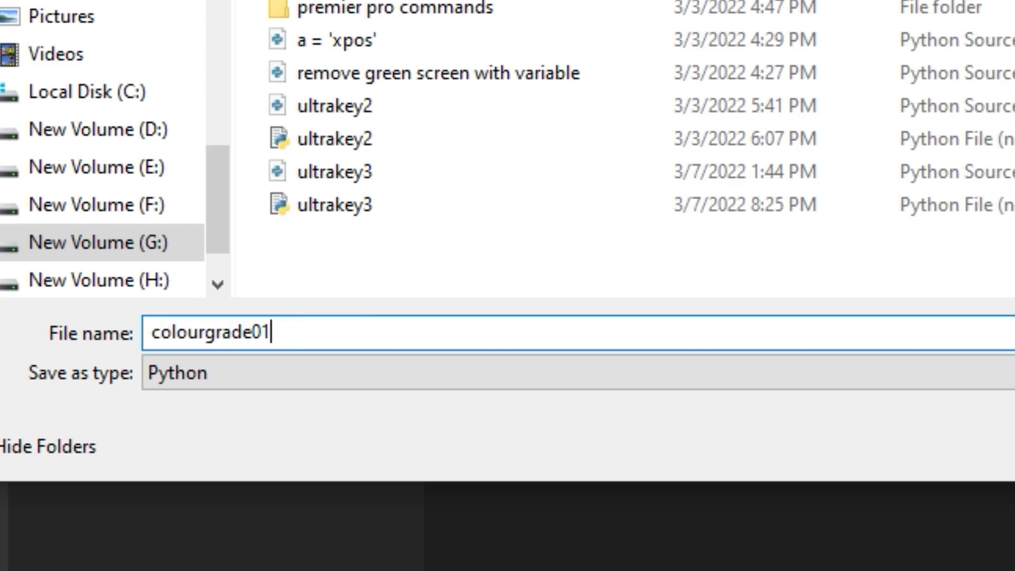
text(.py)
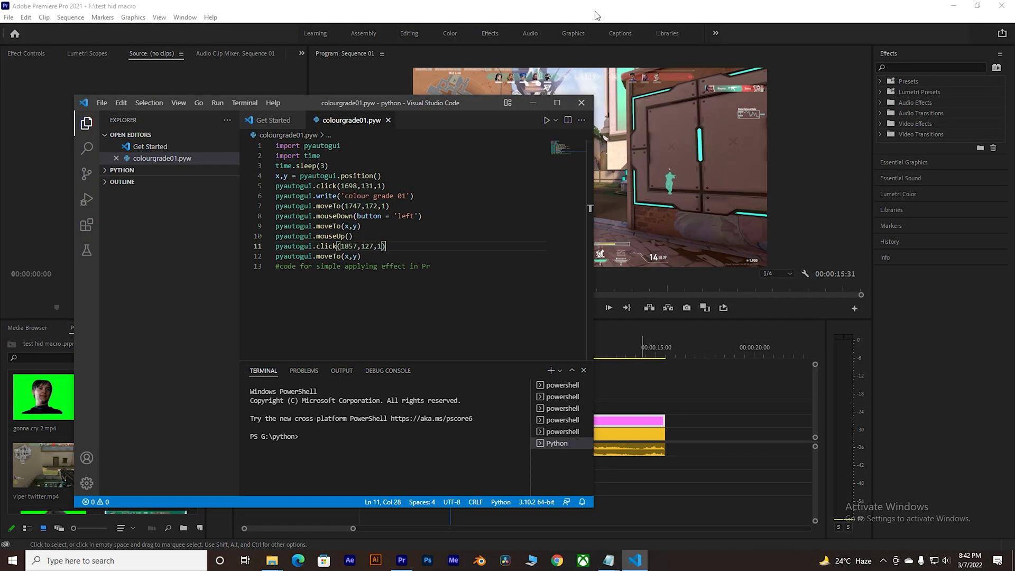
Step: Bring the Premiere Pro project forward and focus the Effects search field
click(401, 560)
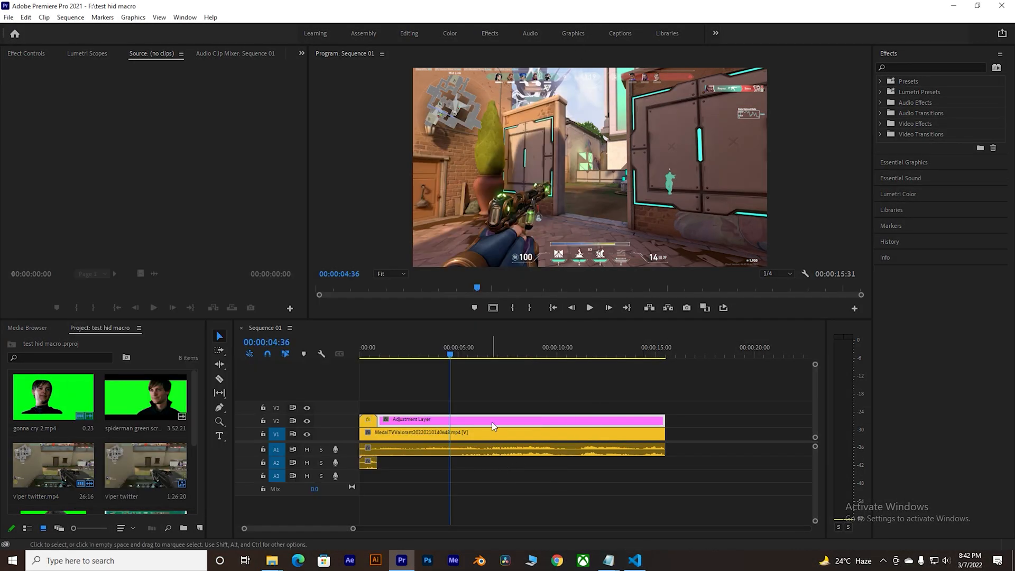
mouse_move(511, 419)
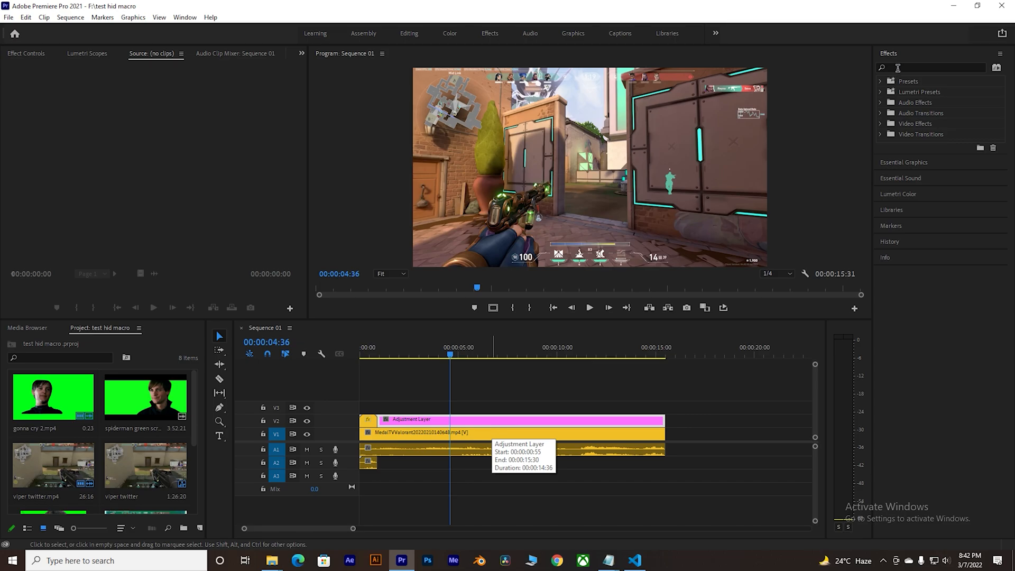
click(492, 419)
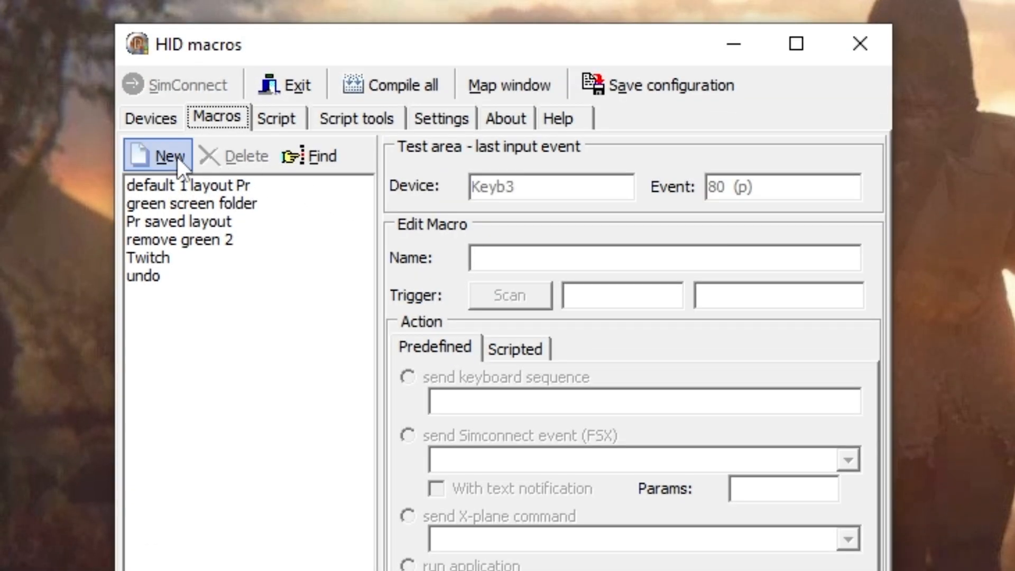
Step: Name the new macro 'colour grade 01' and set it to run an application
text(colour)
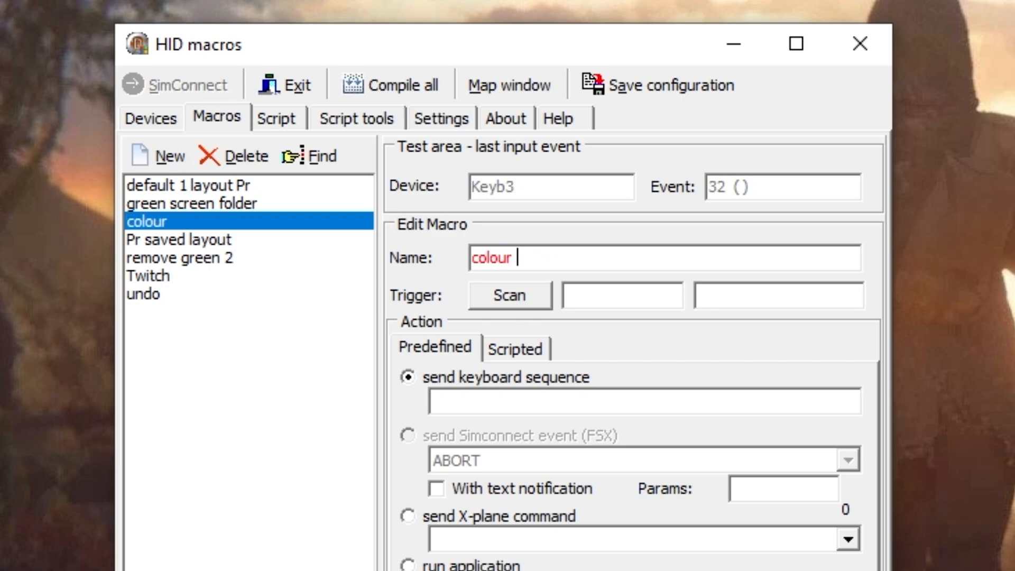
text(grade 01)
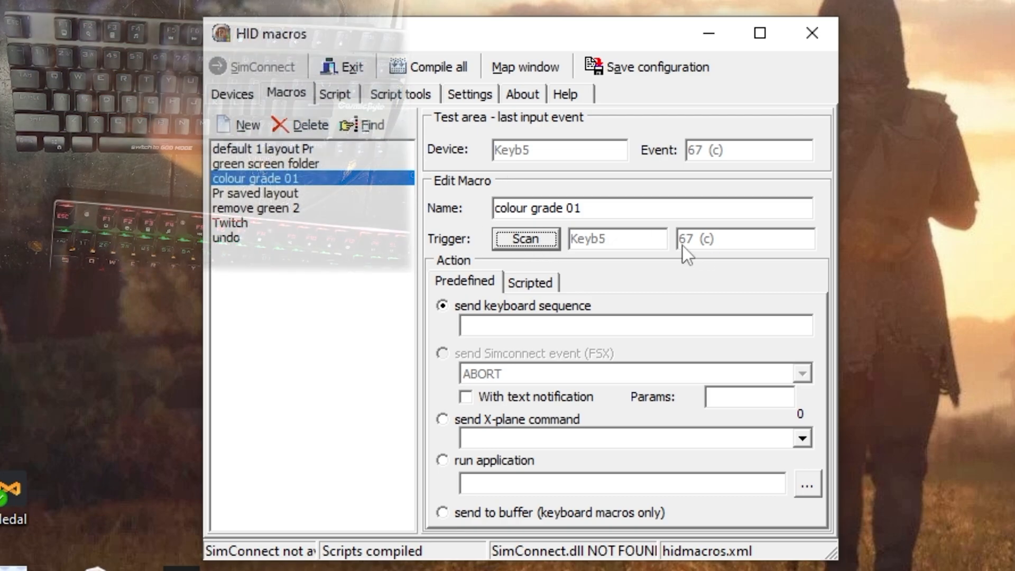
click(442, 460)
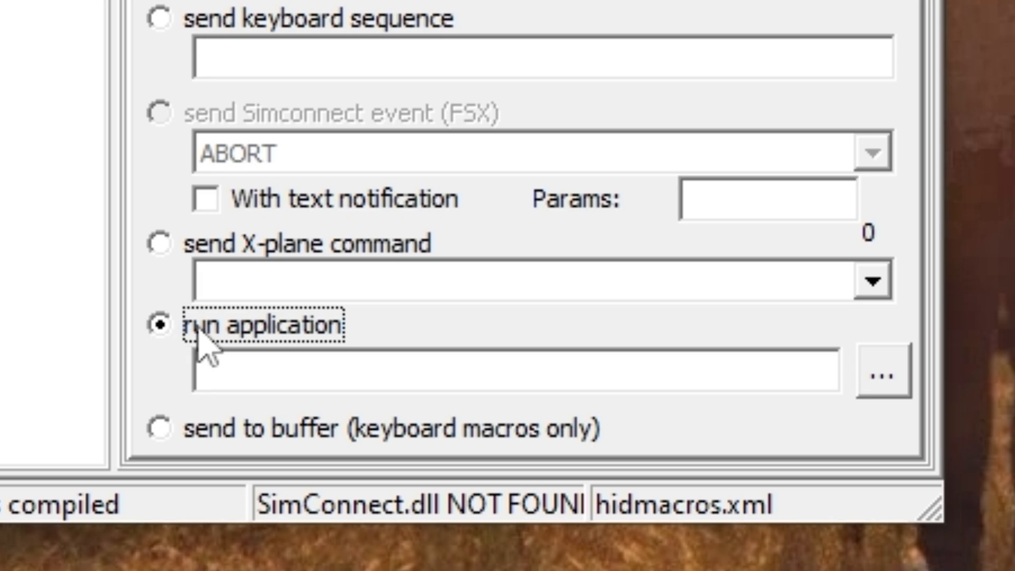
Step: Browse for the macro's program file, showing all file types
click(887, 377)
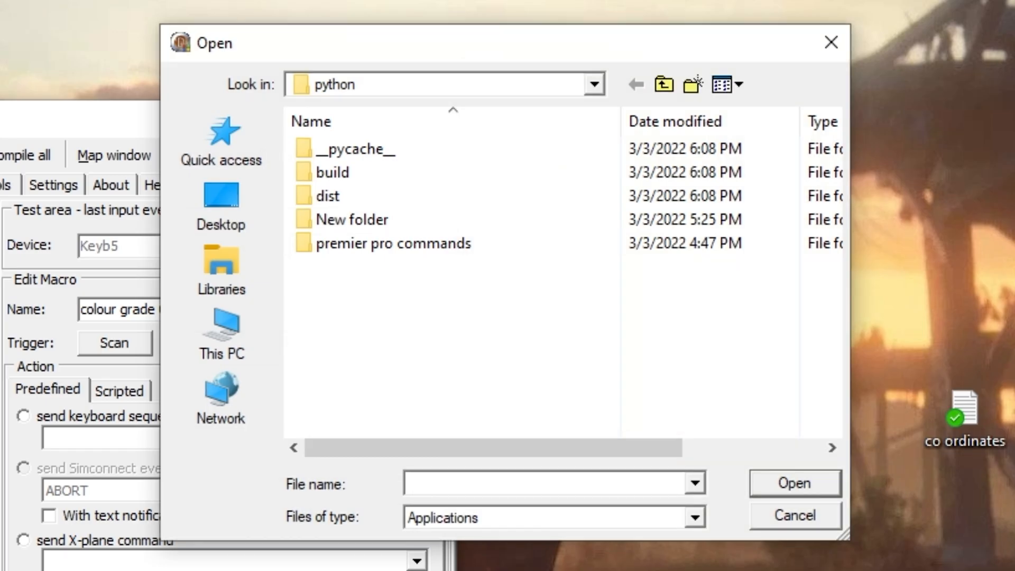
click(692, 518)
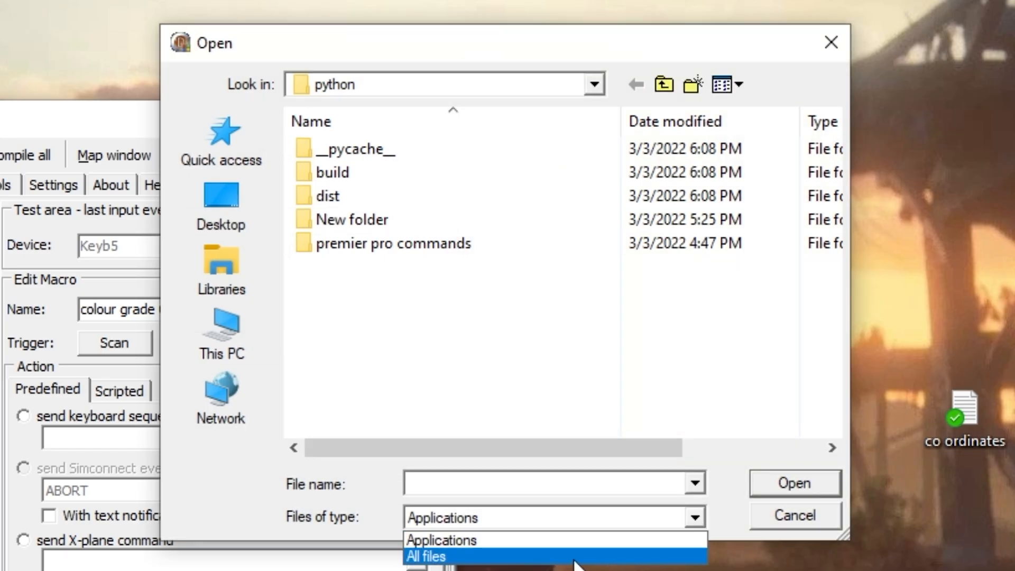
click(425, 557)
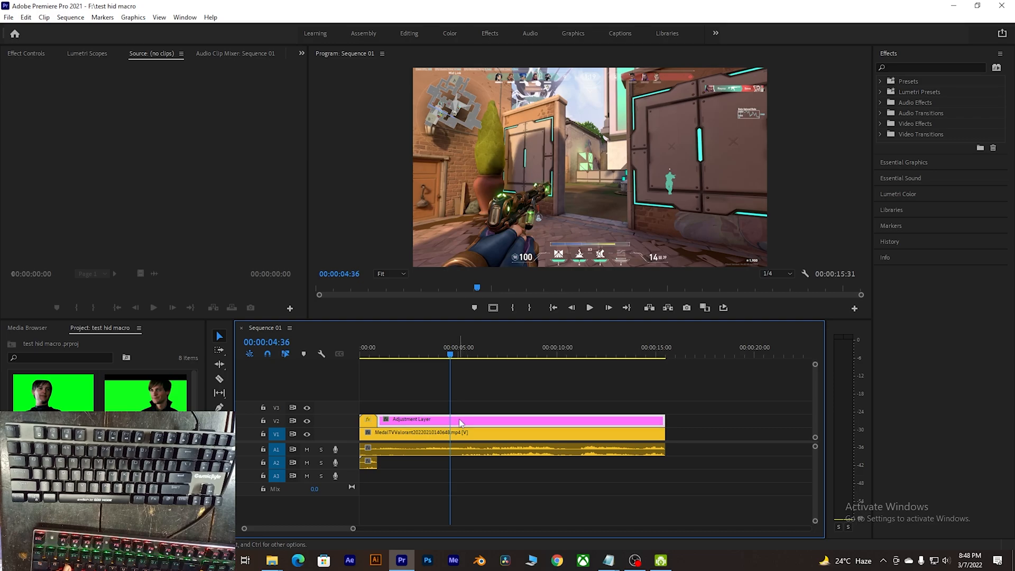
mouse_move(459, 421)
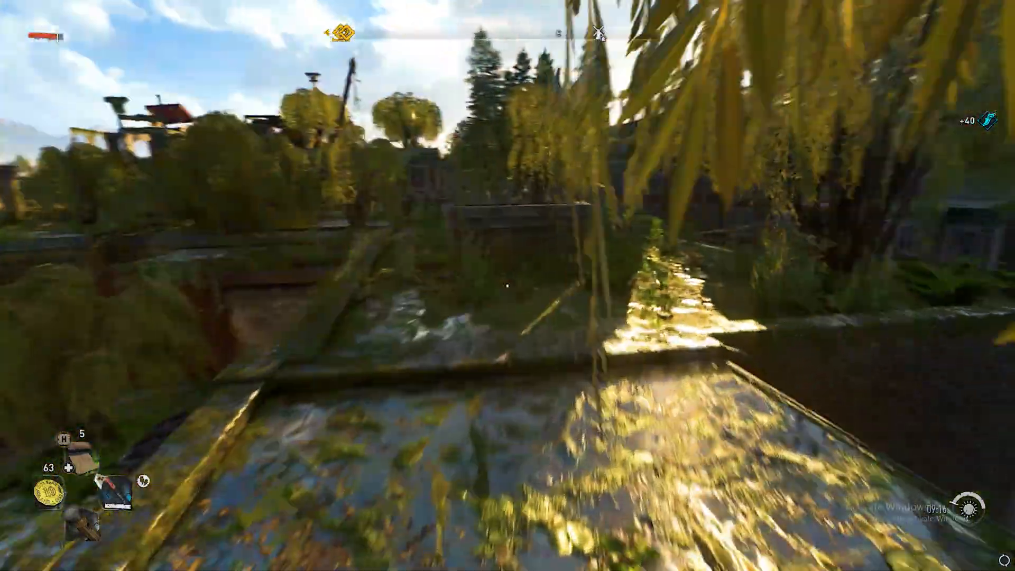
mouse_move(507, 285)
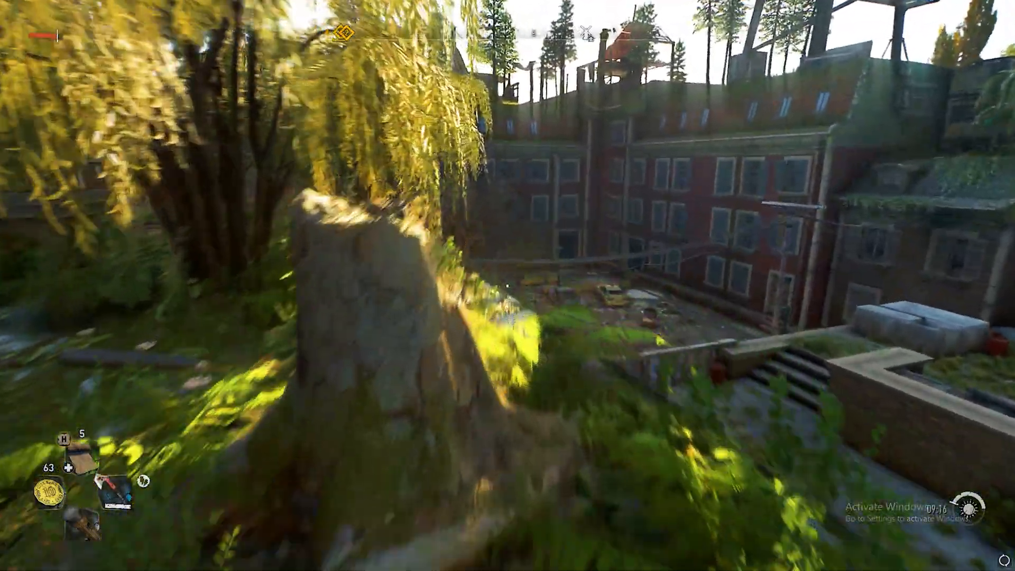